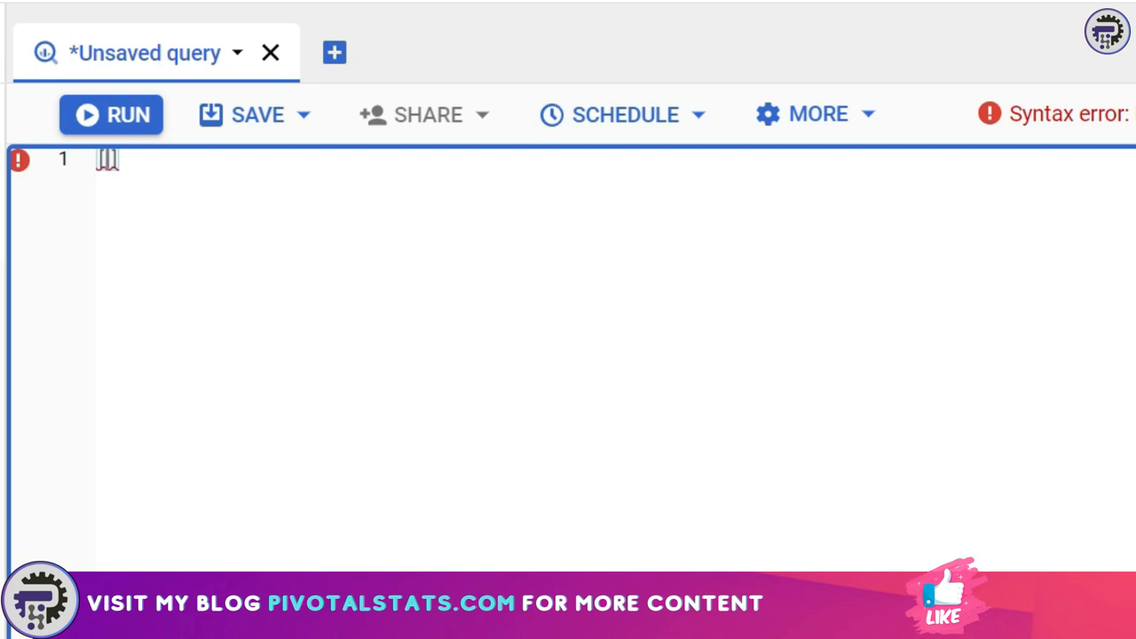
- Run SELECT [1,14,54] to return the three values, then start typing an alias
{"action": "type", "text": "[1,1]"}
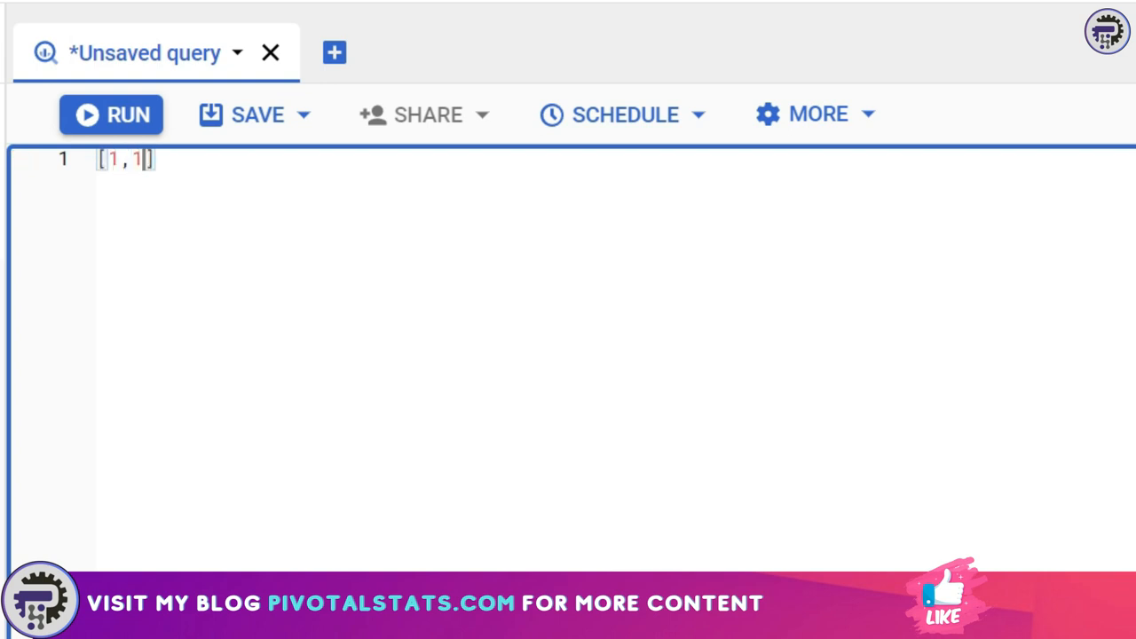
{"action": "type", "text": "4,54"}
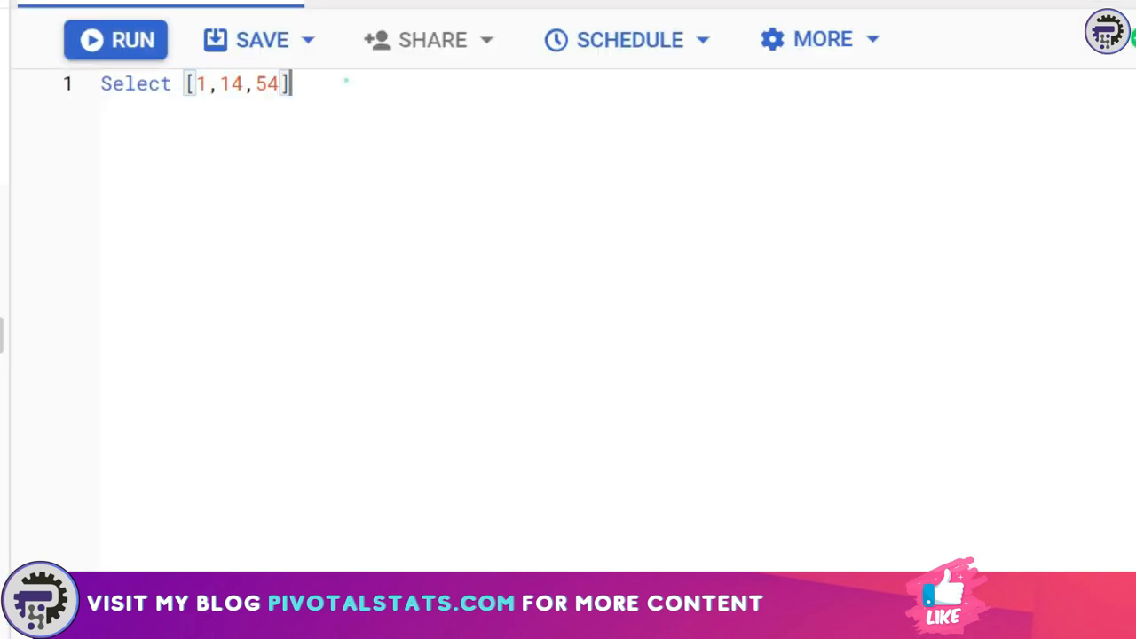
{"action": "left_click", "coordinate": [115, 39]}
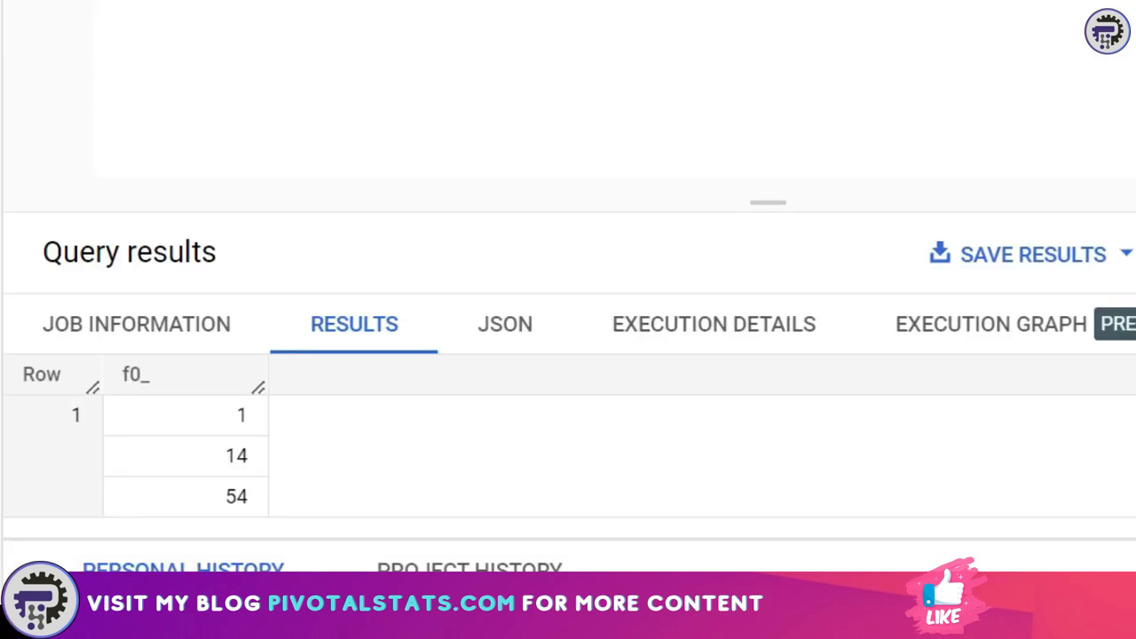
{"action": "mouse_move", "coordinate": [257, 495]}
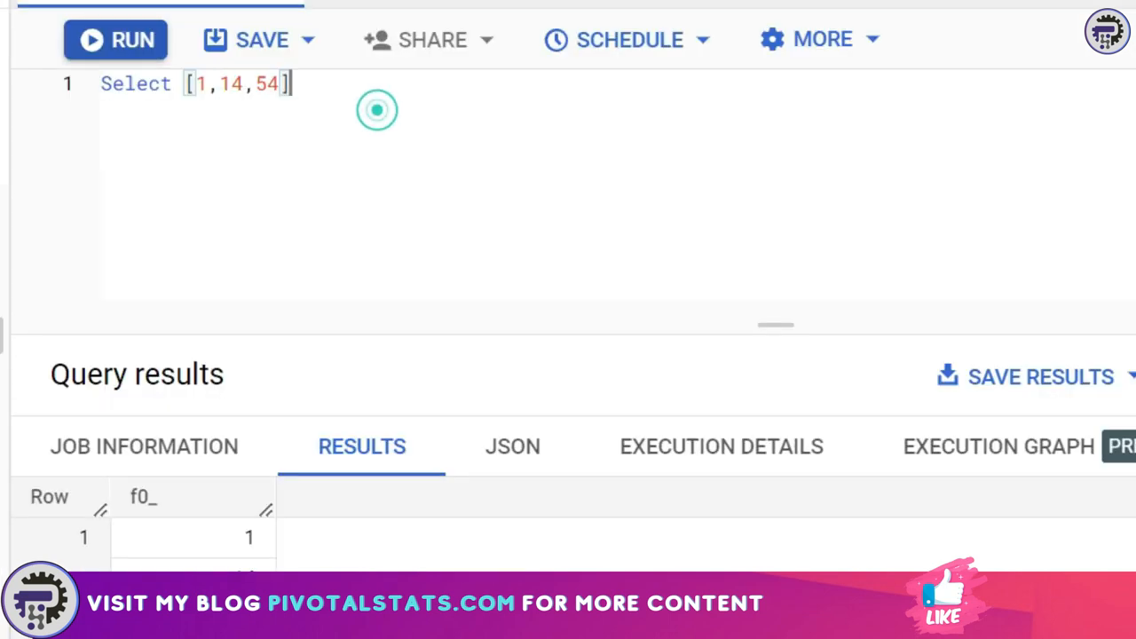
{"action": "type", "text": "as"}
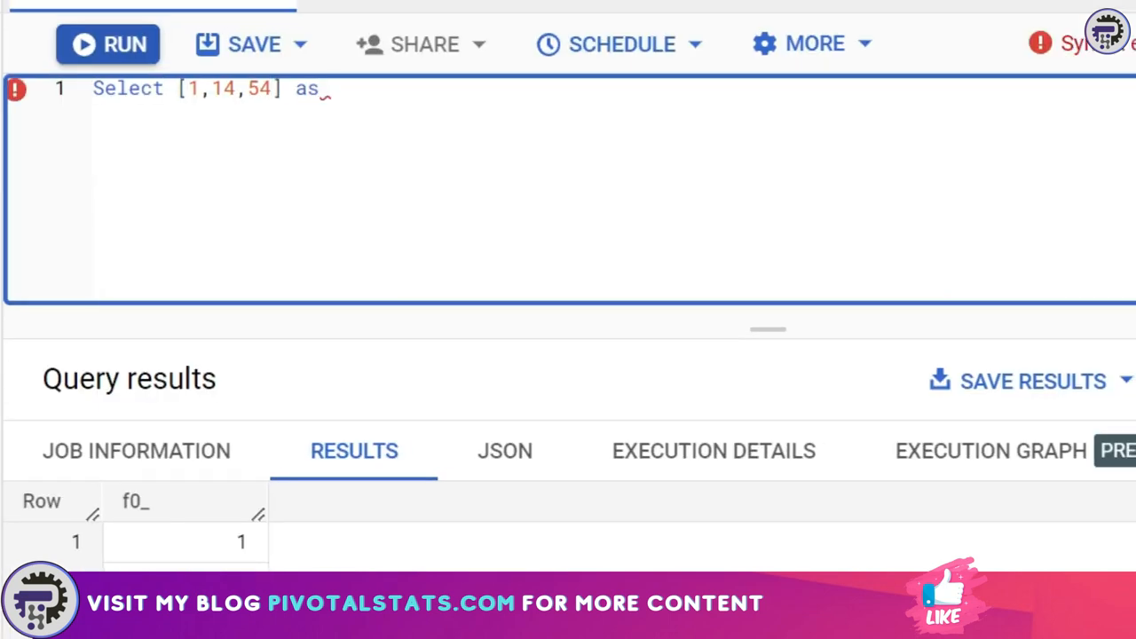
- Rerun the array query with the column aliased as intArray
{"action": "left_click", "coordinate": [107, 43]}
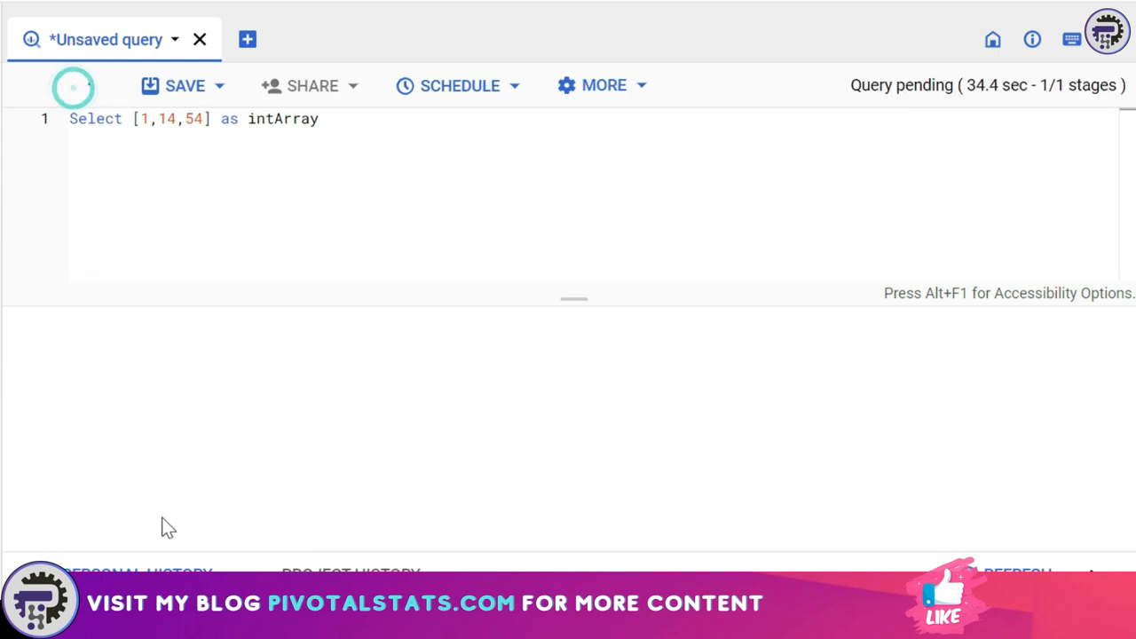
{"action": "left_click", "coordinate": [79, 85]}
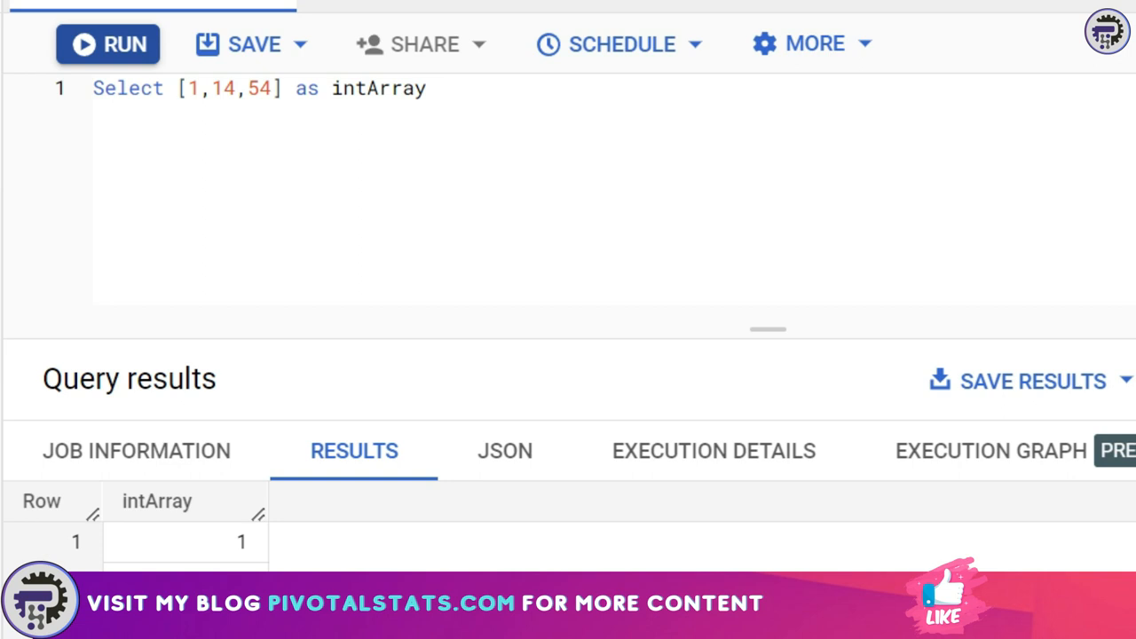
{"action": "left_click", "coordinate": [428, 88]}
{"action": "type", "text": "GENERATE_ARRAY("}
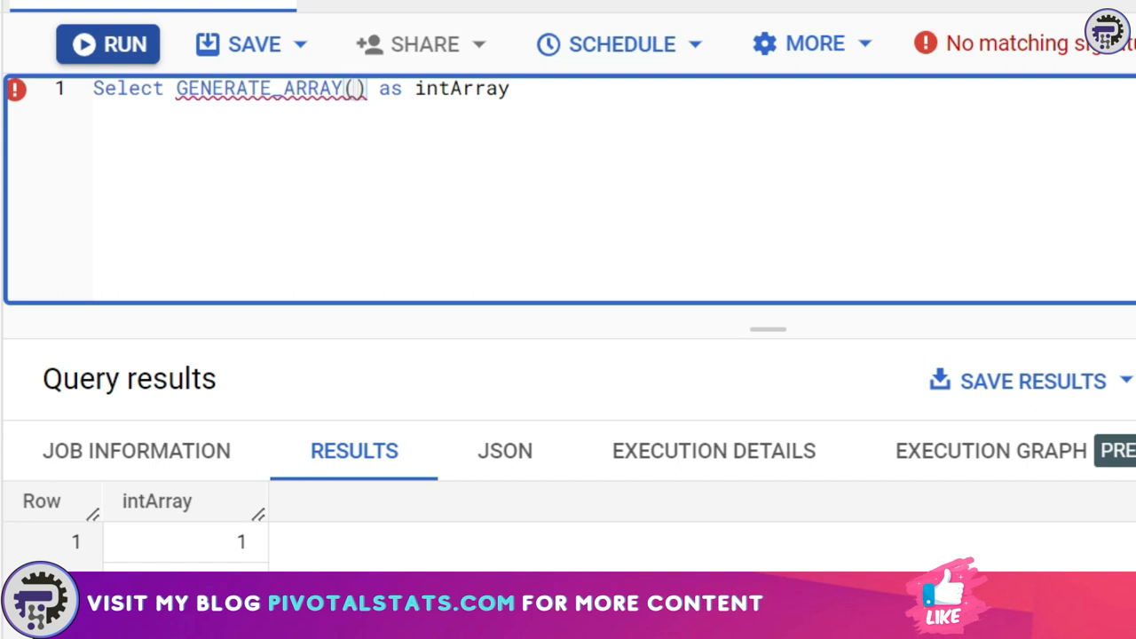
- Run SELECT GENERATE_ARRAY(1,1000,1) AS intArray and scroll the results toward 1000
{"action": "type", "text": "1,1000"}
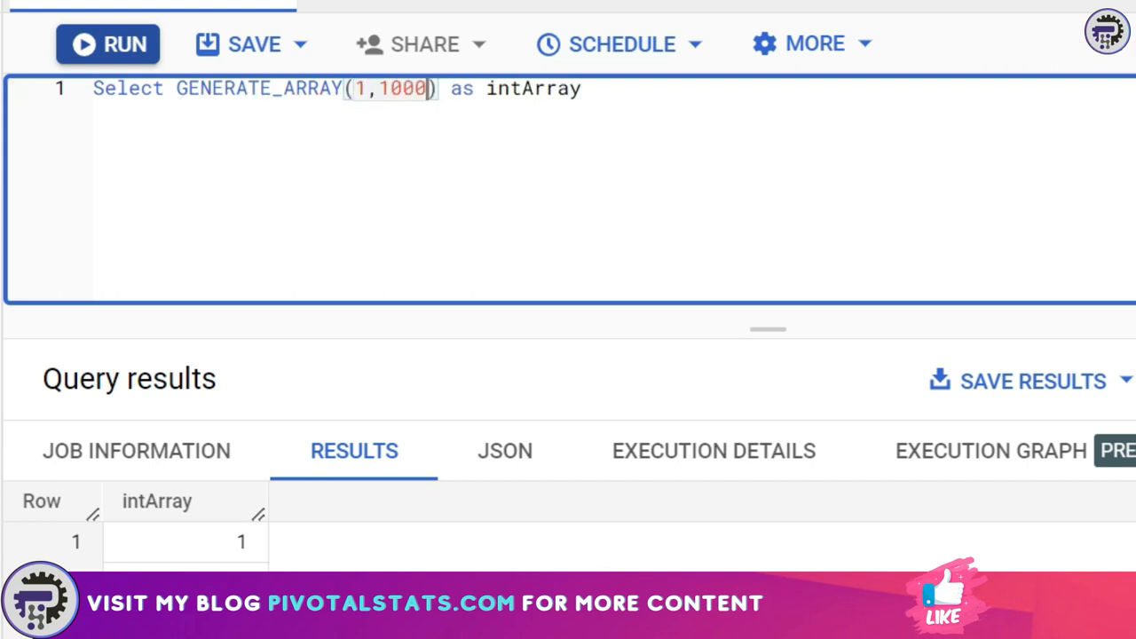
{"action": "type", "text": ","}
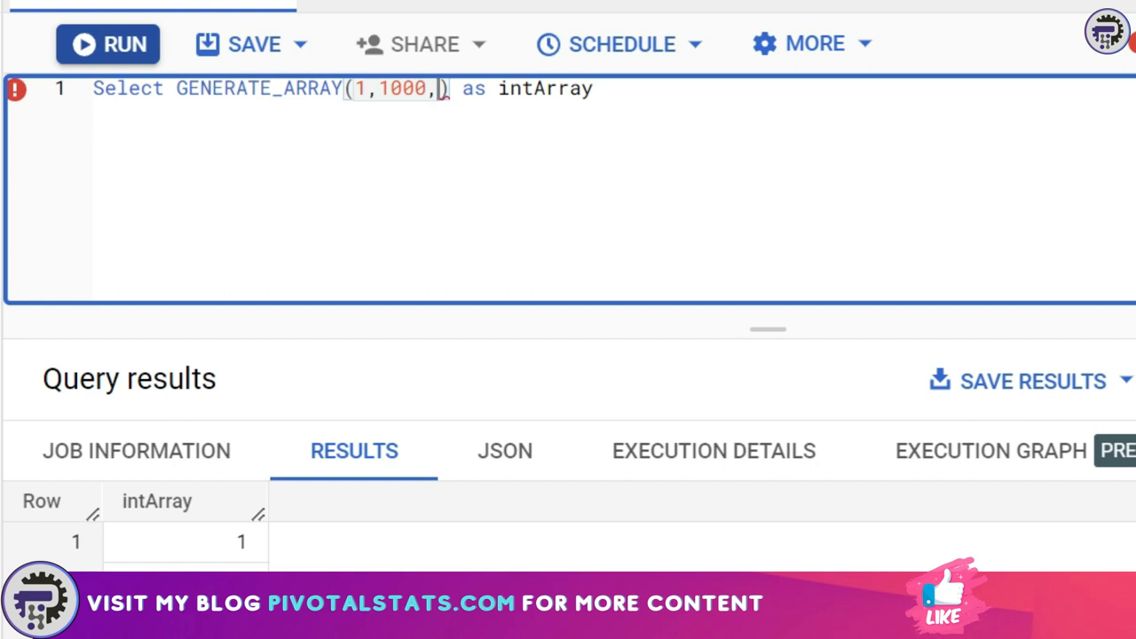
{"action": "type", "text": "1"}
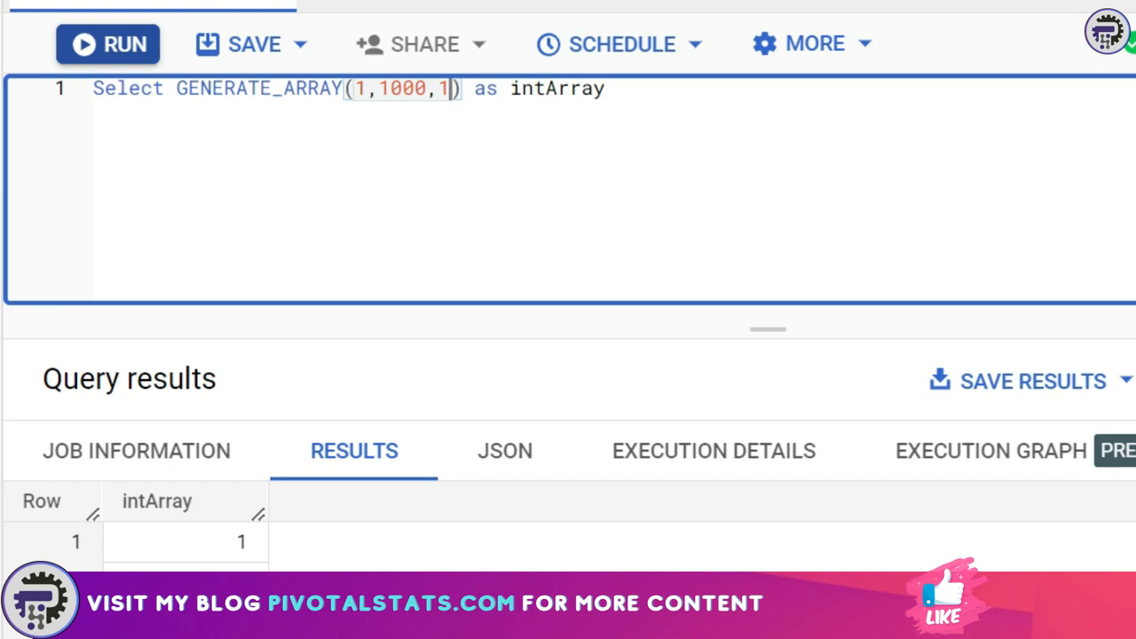
{"action": "left_click", "coordinate": [107, 44]}
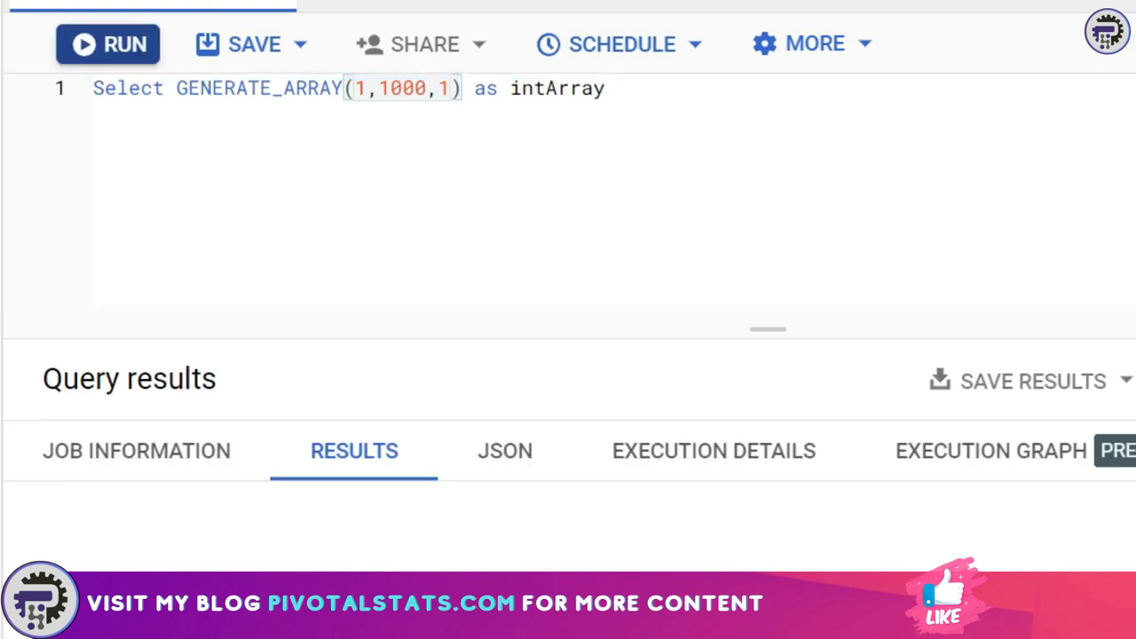
{"action": "left_click", "coordinate": [107, 44]}
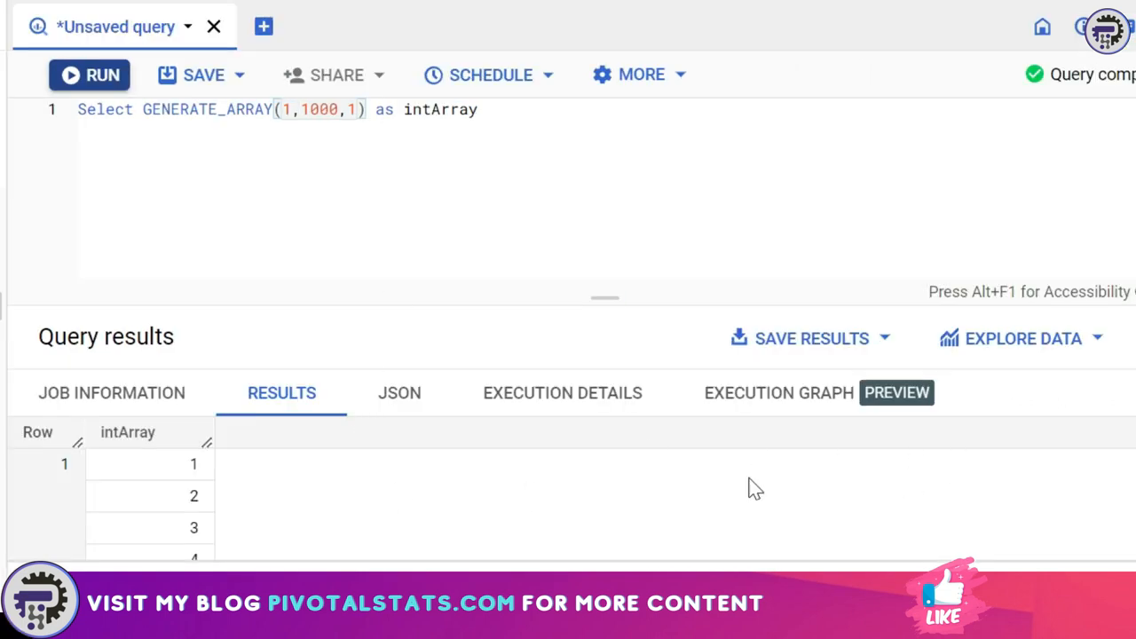
{"action": "scroll", "scroll_direction": "down", "scroll_amount": 3}
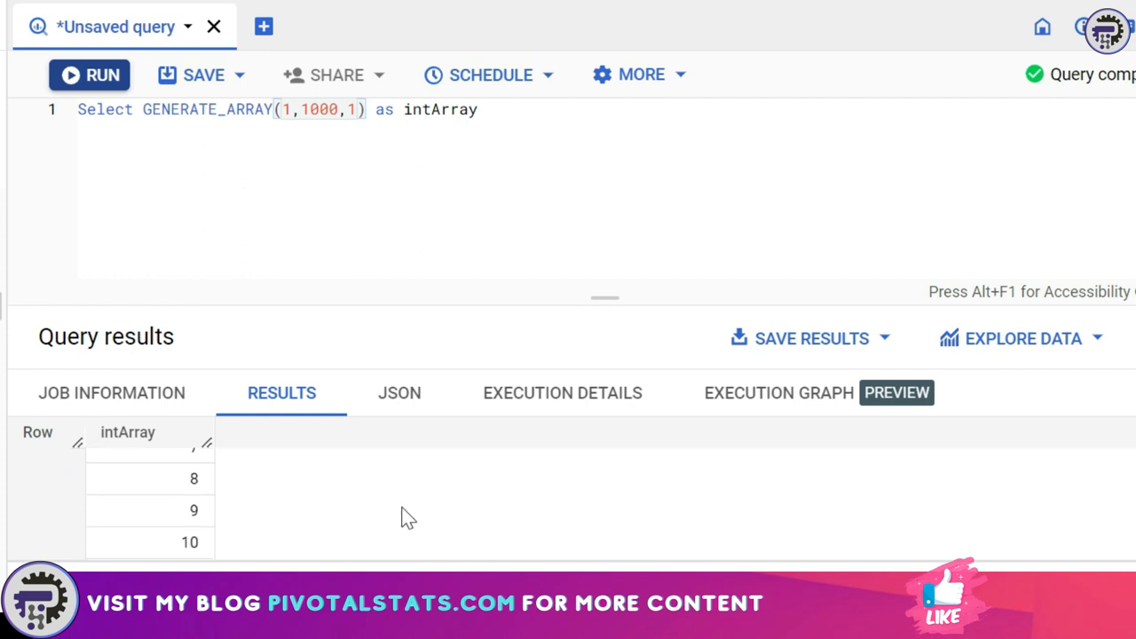
{"action": "scroll", "scroll_direction": "down", "scroll_amount": 3}
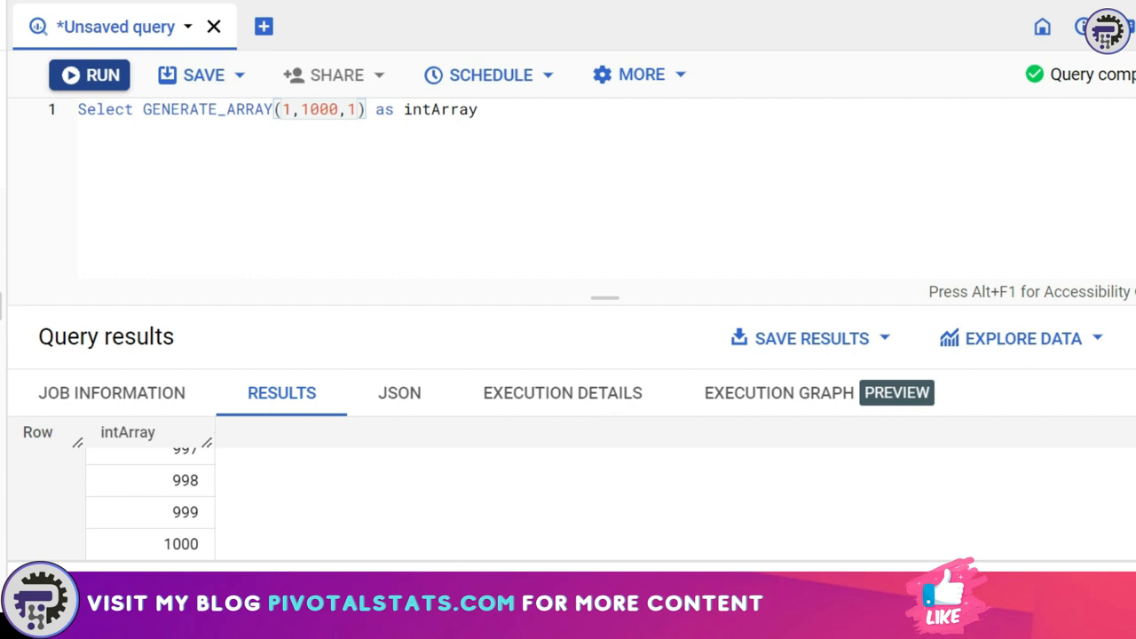
{"action": "mouse_move", "coordinate": [89, 503]}
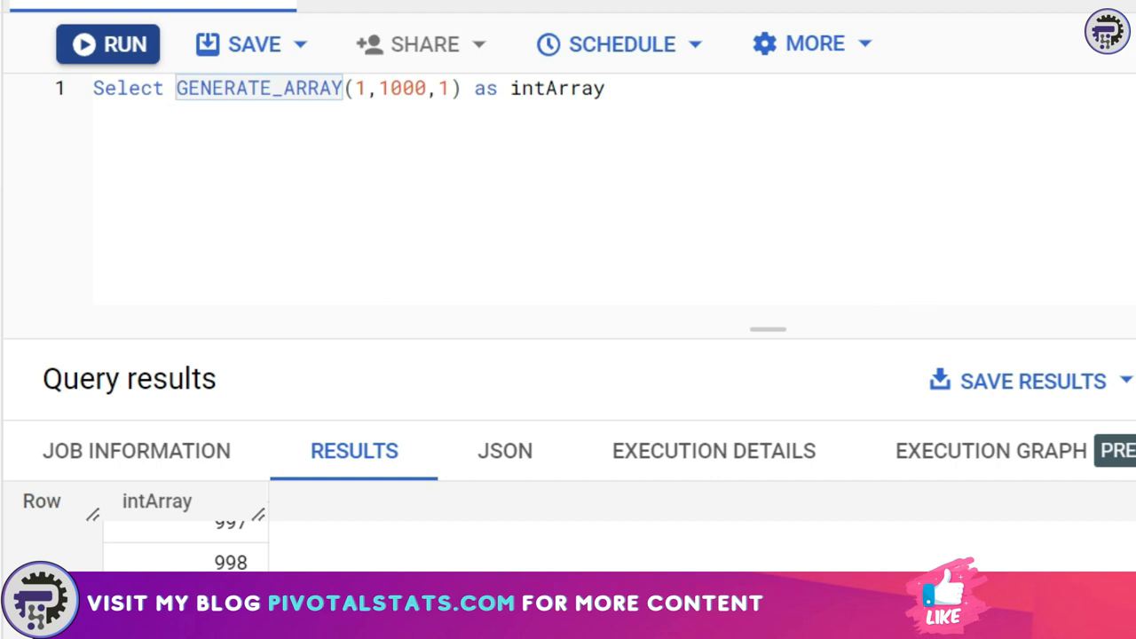
- Rewrite as SELECT * FROM UNNEST(GENERATE_ARRAY(1,1000,1)) AS intArray on two lines and run it
{"action": "key", "text": "Enter"}
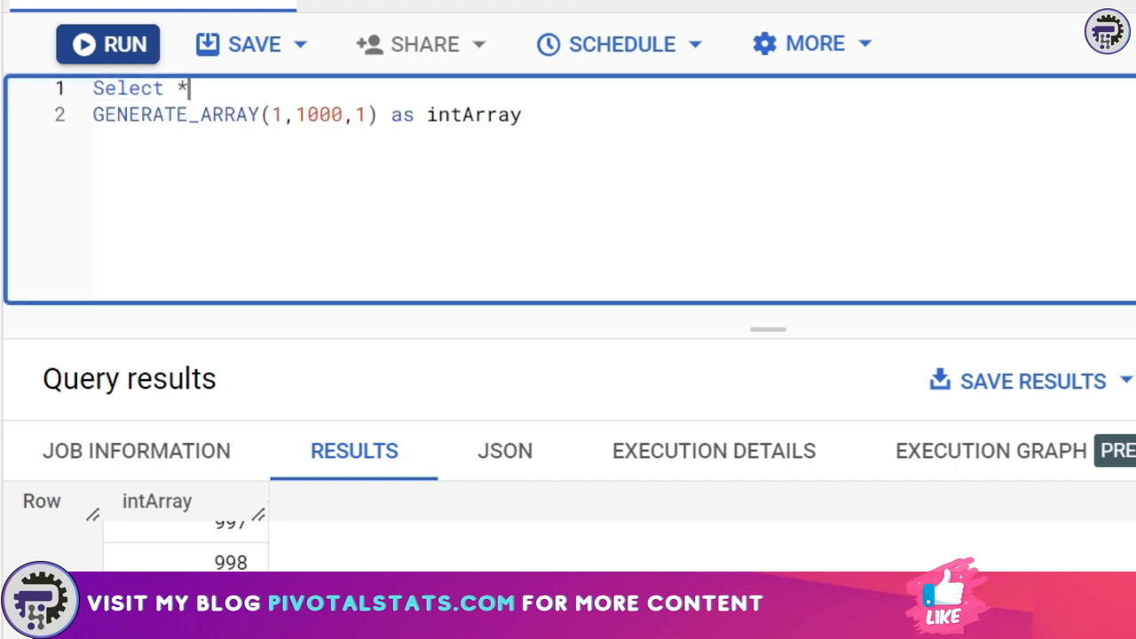
{"action": "type", "text": "from"}
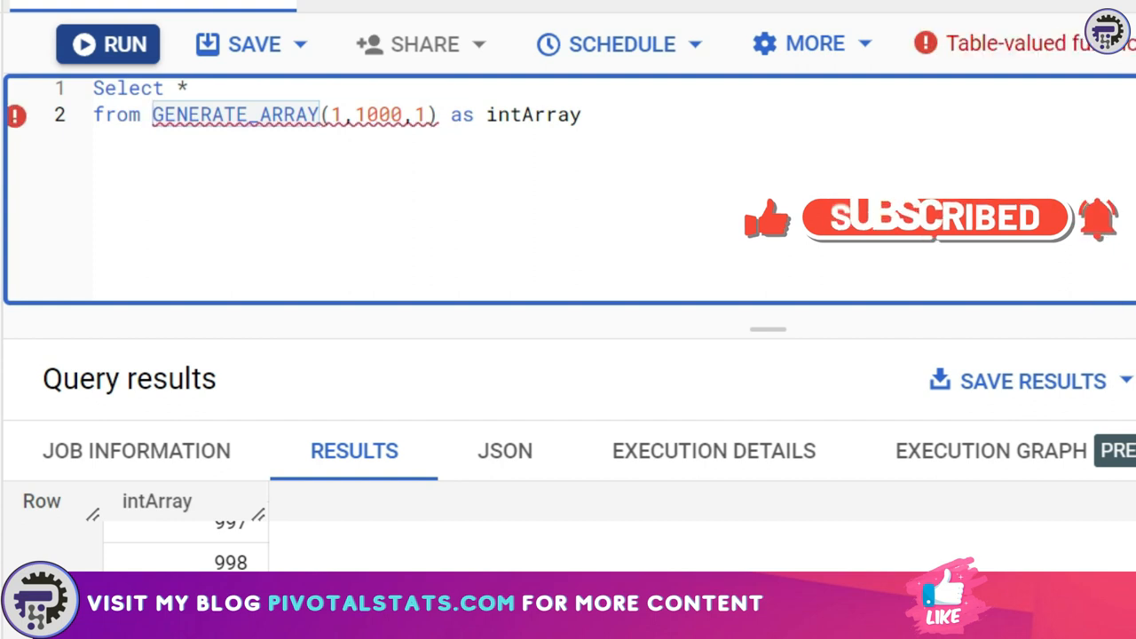
{"action": "type", "text": "un"}
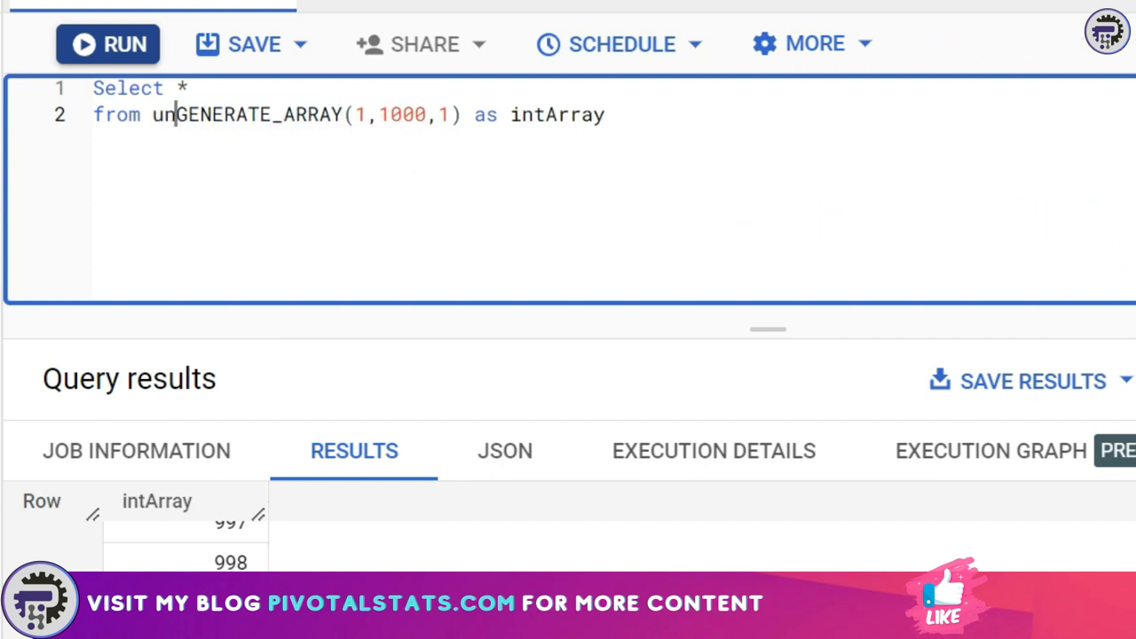
{"action": "type", "text": "nest("}
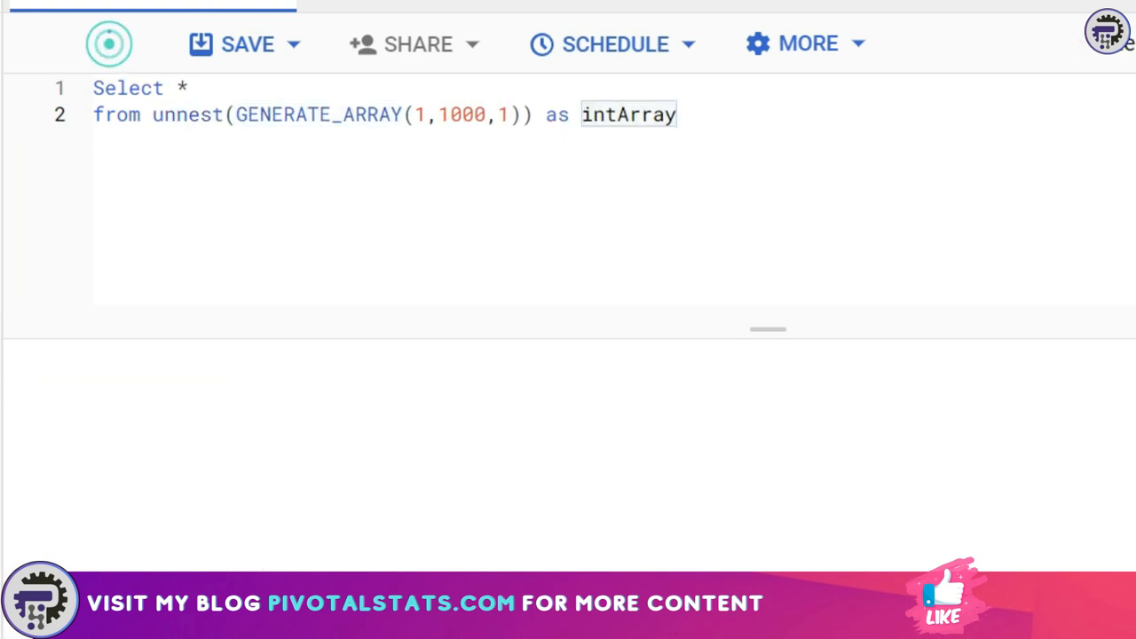
{"action": "left_click", "coordinate": [89, 75]}
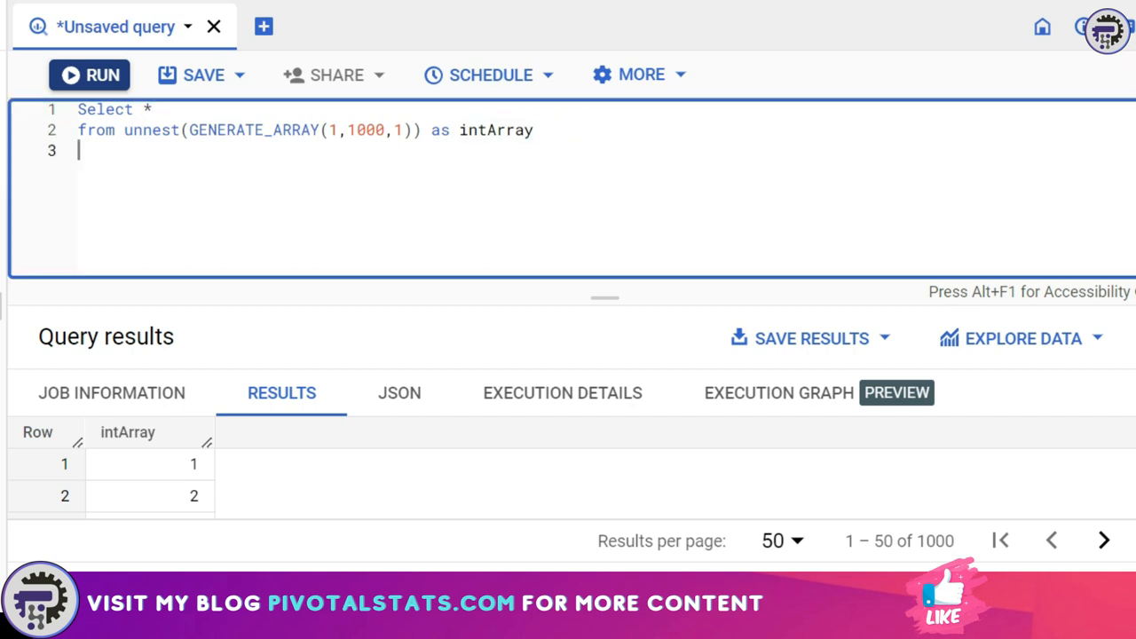
- Add WHERE intArray < 500 and highlight the 499-row total
{"action": "type", "text": "where intA"}
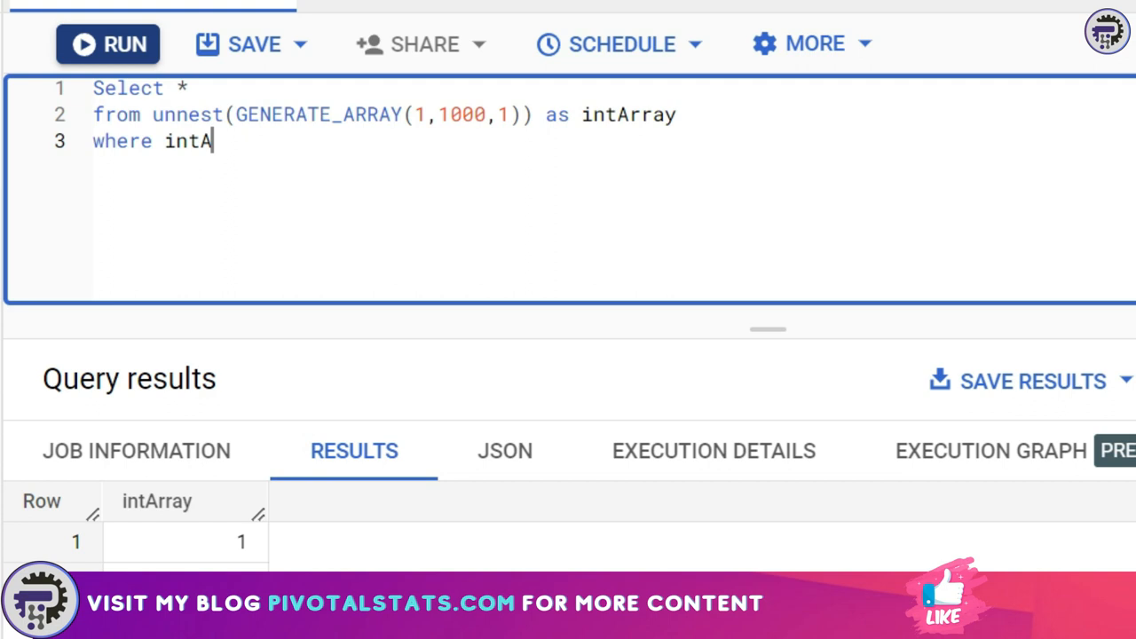
{"action": "type", "text": "rray < 5"}
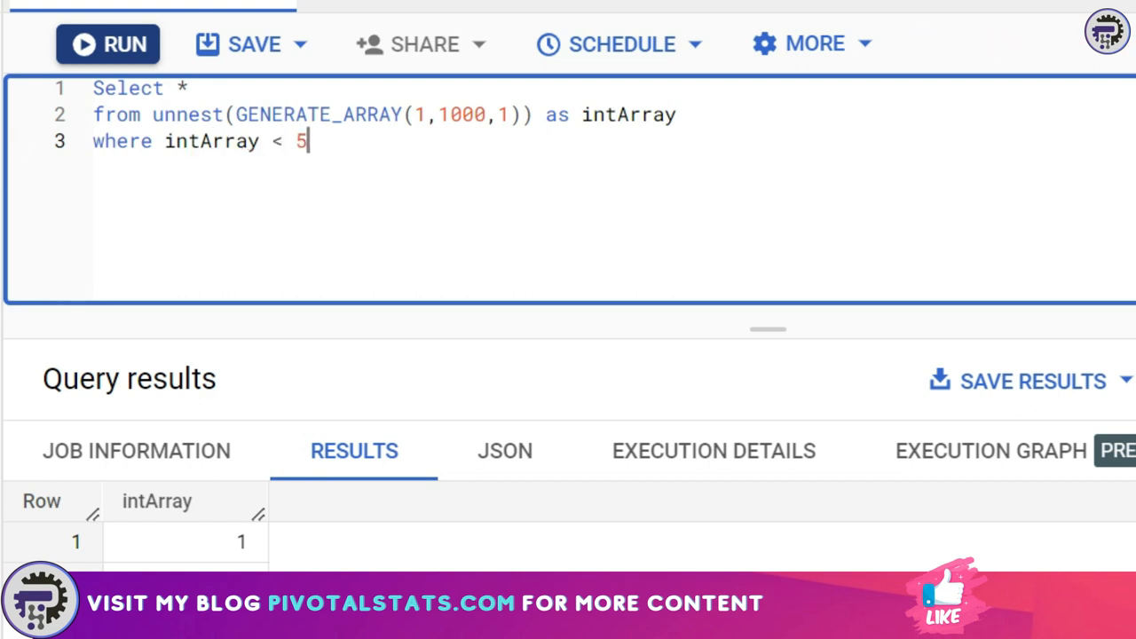
{"action": "type", "text": "00"}
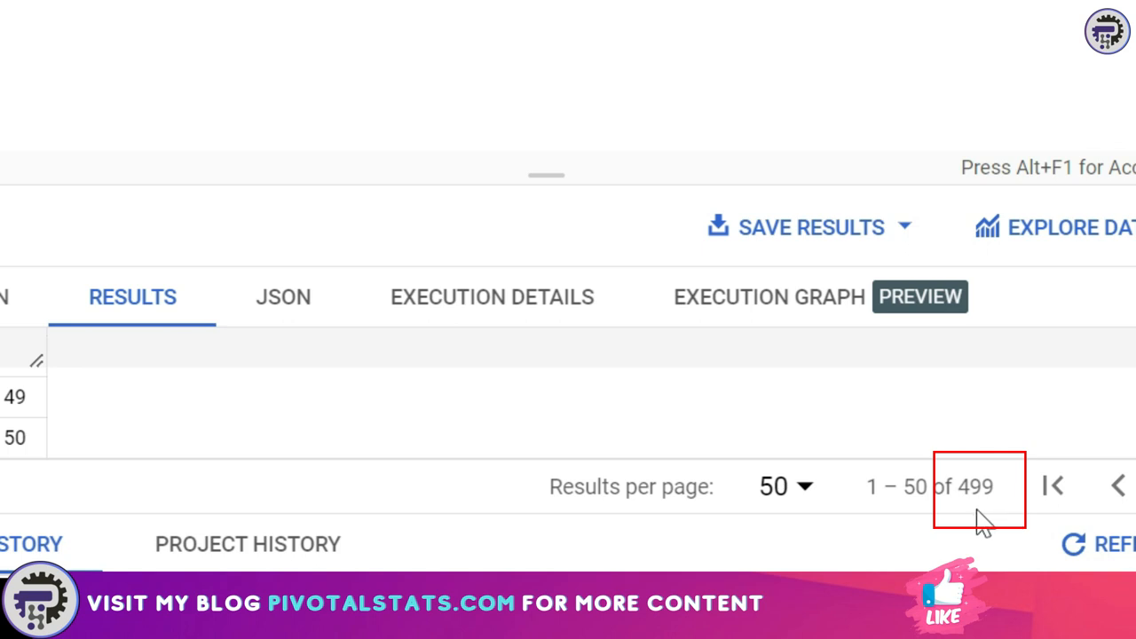
{"action": "double_click", "coordinate": [973, 487]}
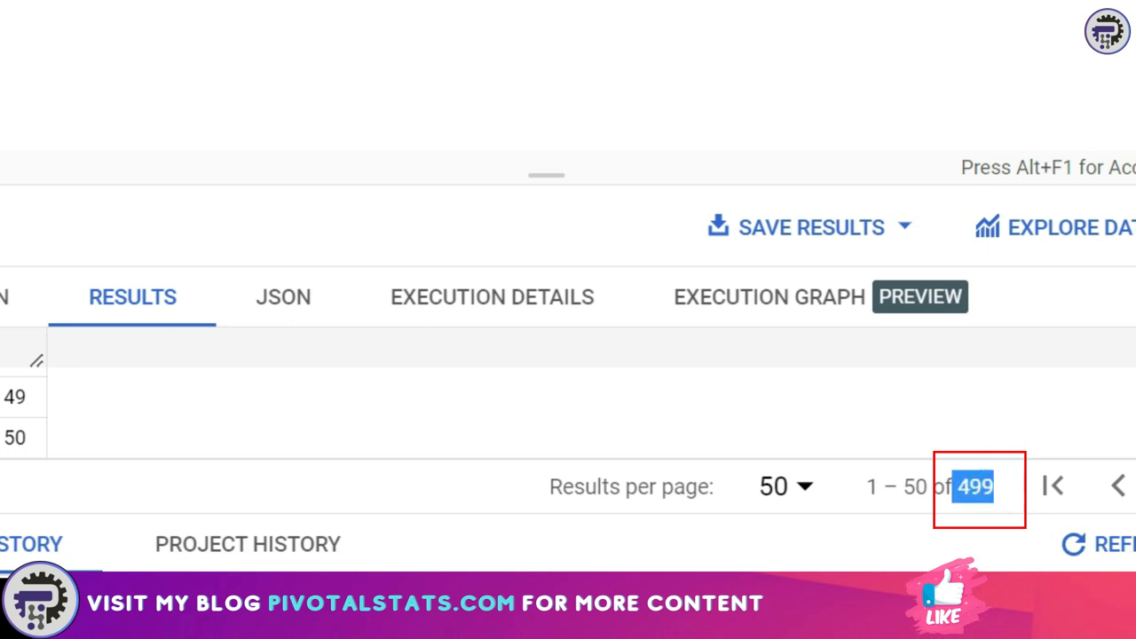
{"action": "scroll", "scroll_direction": "up", "scroll_amount": 3}
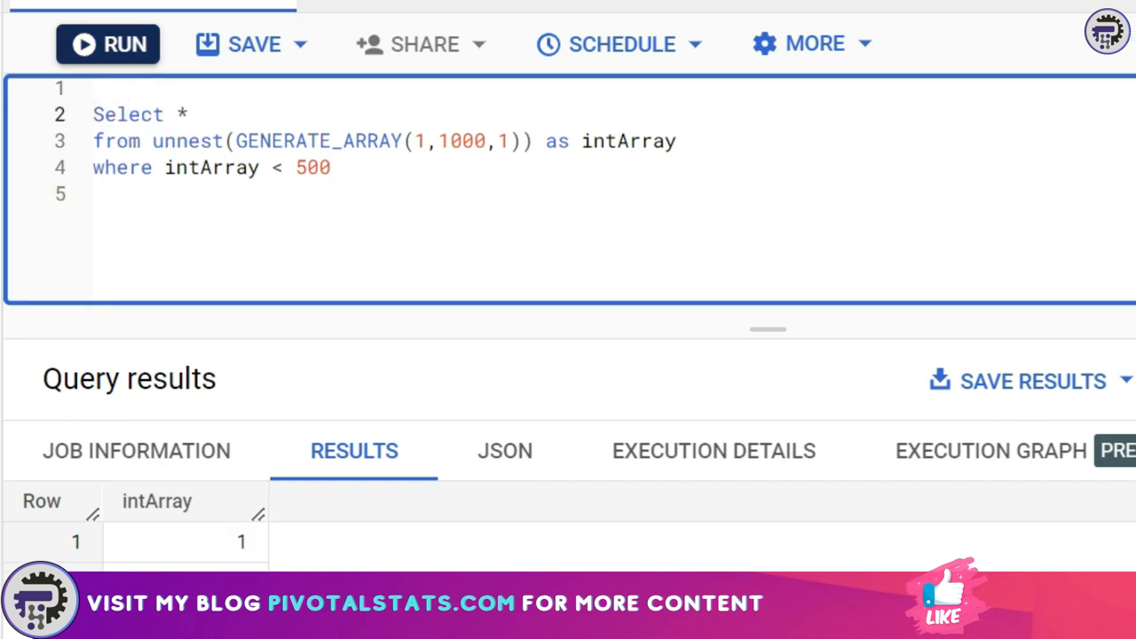
- Wrap the filtered query as a subquery under SELECT intArray, intArray * 3 AS newIntArray
{"action": "type", "text": "("}
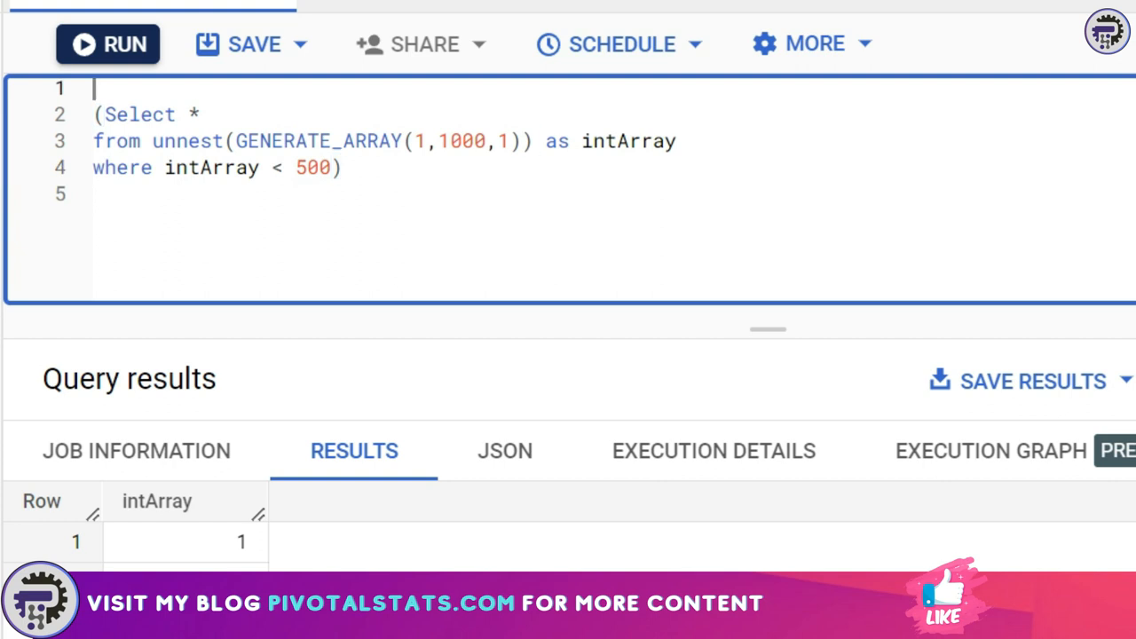
{"action": "type", "text": "Select intA"}
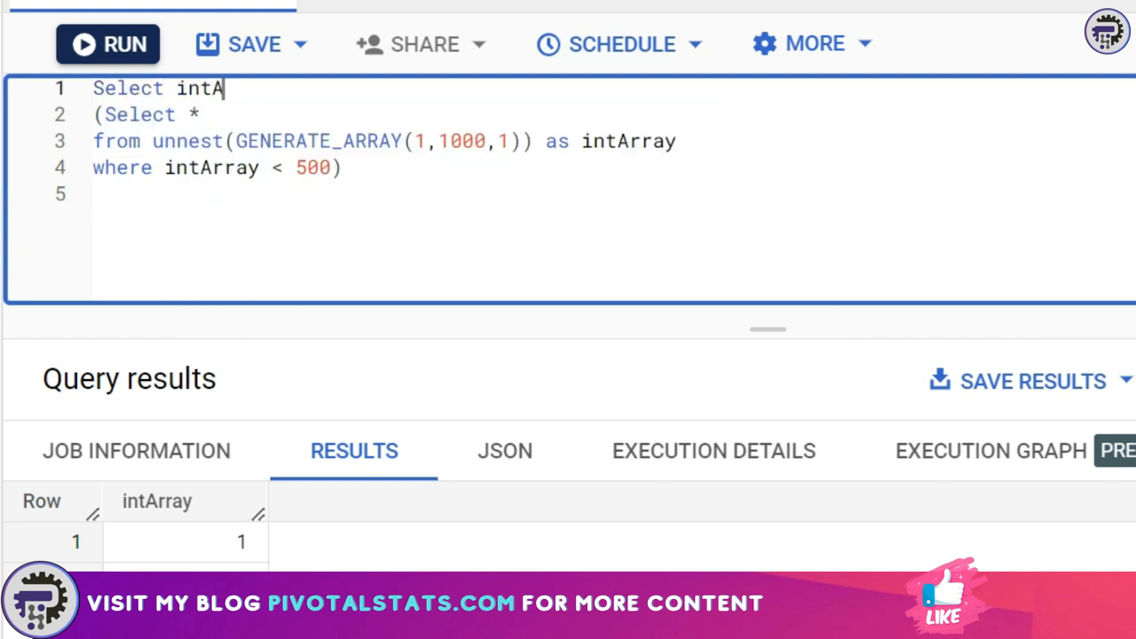
{"action": "type", "text": "rray, intArray"}
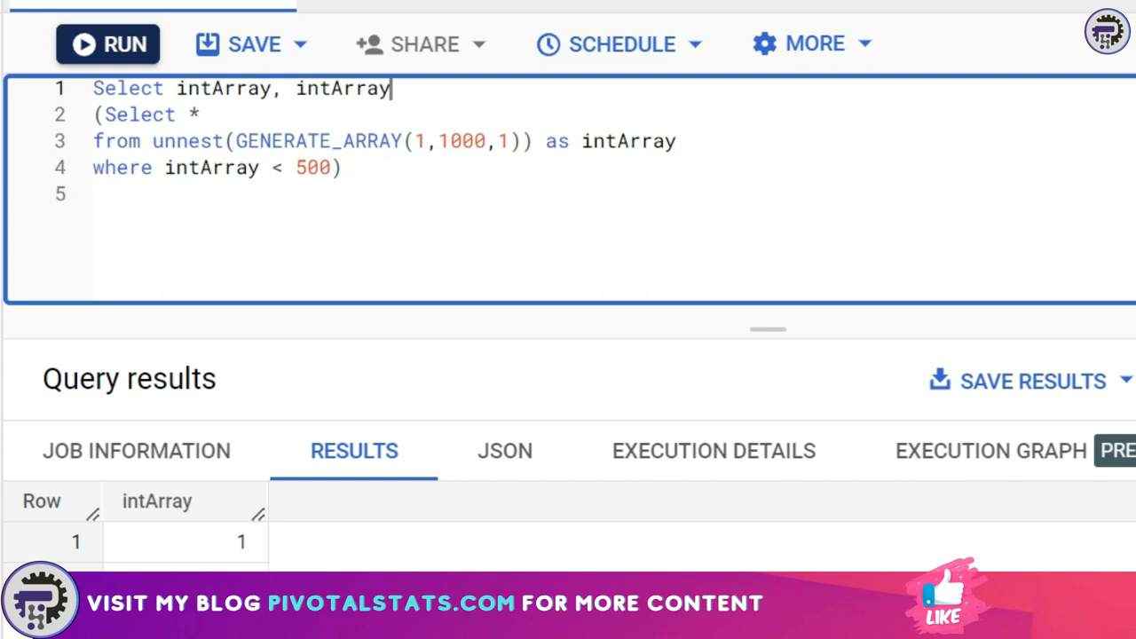
{"action": "type", "text": "*"}
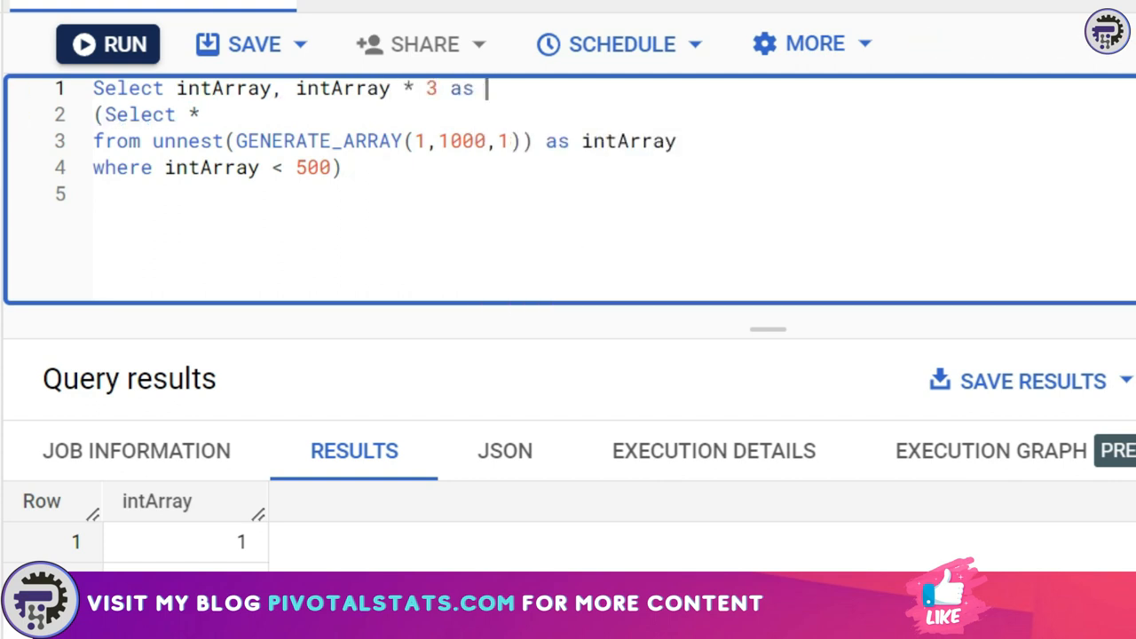
{"action": "type", "text": "newIntArray"}
{"action": "left_click", "coordinate": [149, 115]}
{"action": "type", "text": "from "}
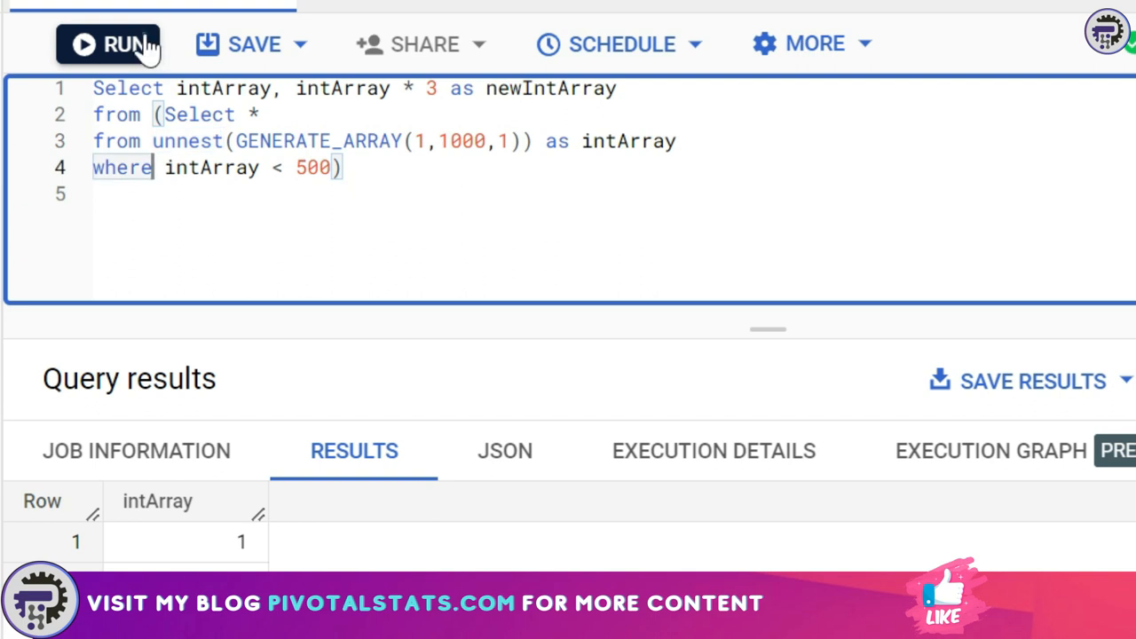
- Run the subquery version, returning 499 rows of intArray with tripled newIntArray
{"action": "left_click", "coordinate": [107, 45]}
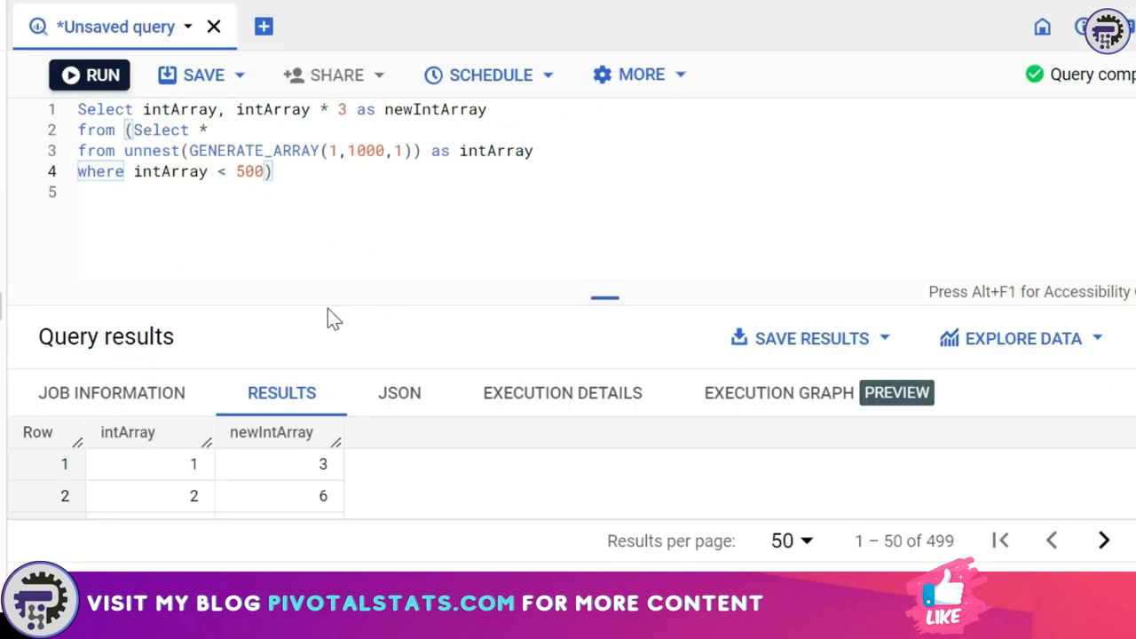
{"action": "mouse_move", "coordinate": [256, 534]}
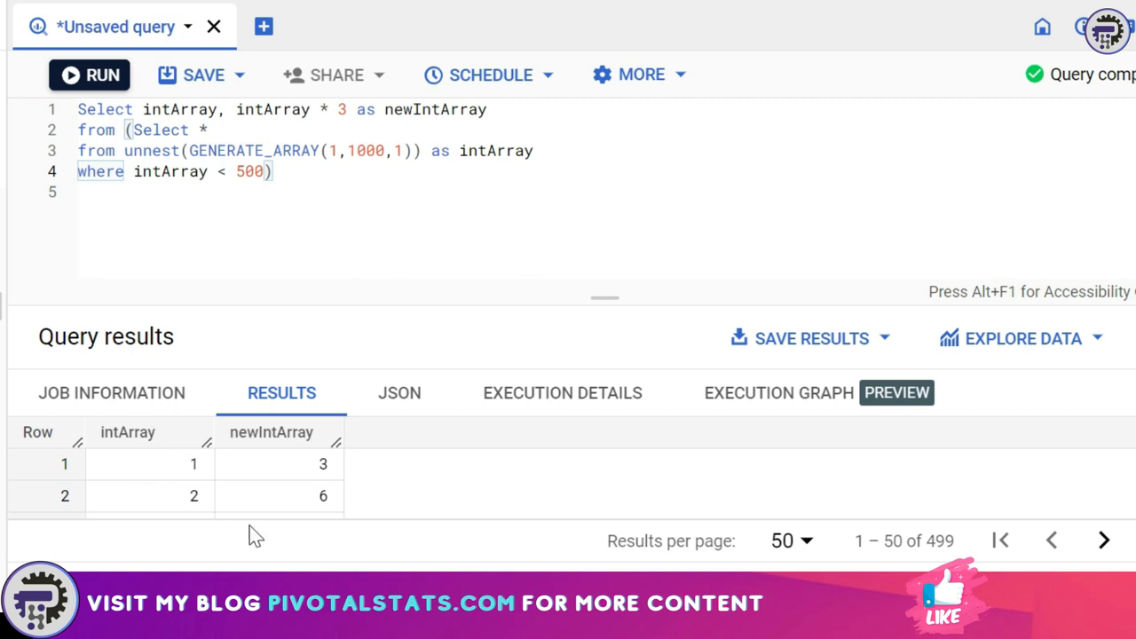
{"action": "mouse_move", "coordinate": [353, 359]}
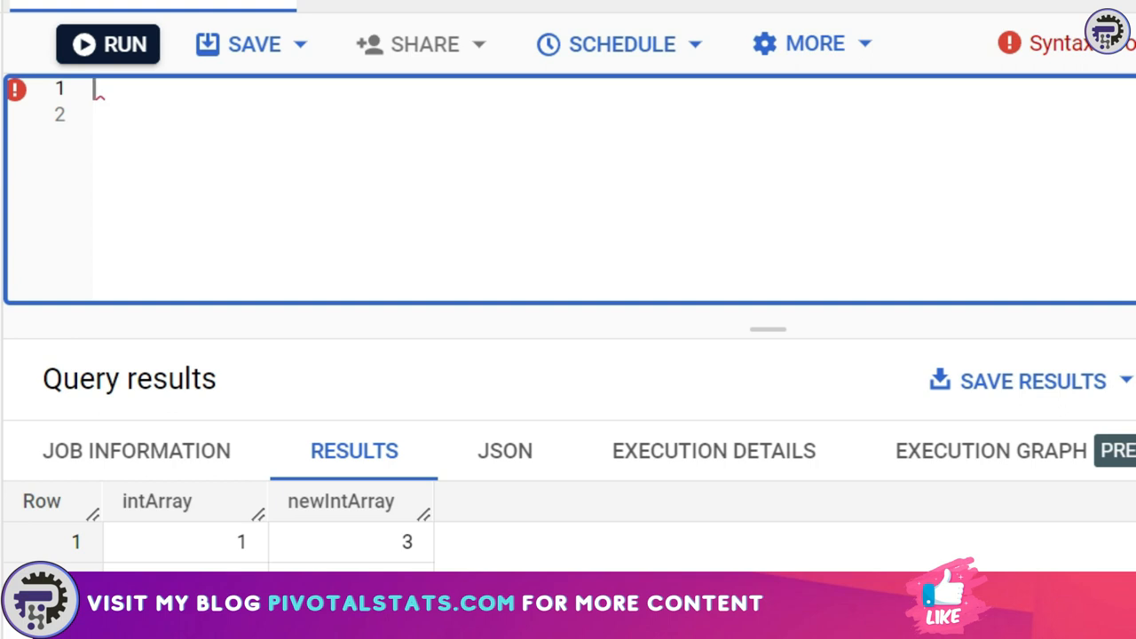
- Type a new query SELECT * FROM unnest([struct('A')])
{"action": "type", "text": "Se"}
{"action": "left_click", "coordinate": [614, 114]}
{"action": "type", "text": "from"}
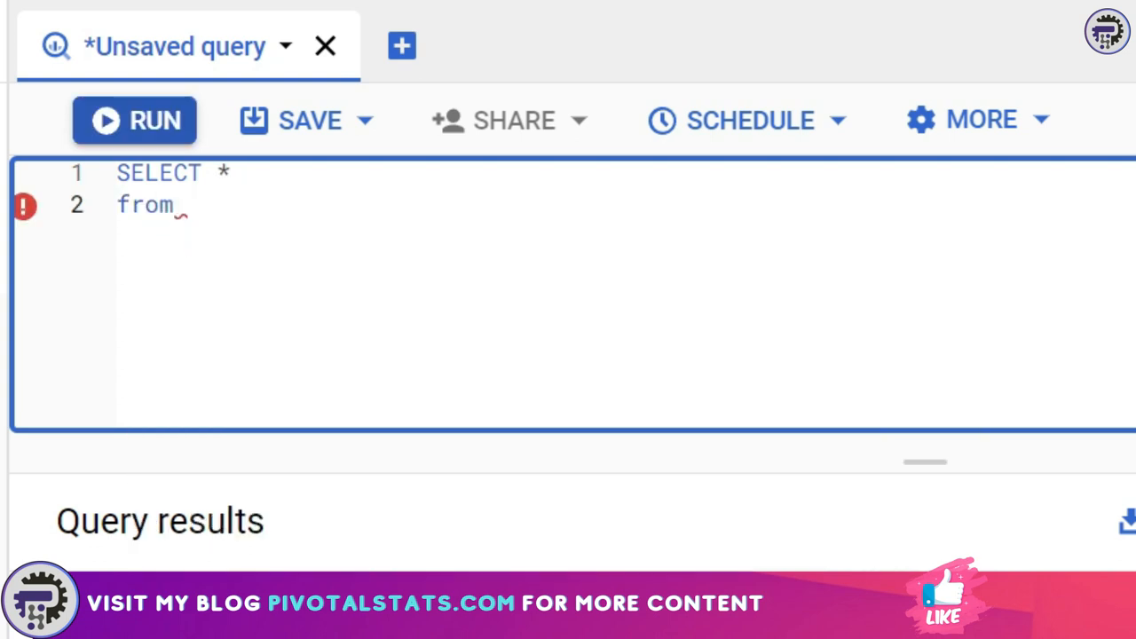
{"action": "type", "text": "unnest"}
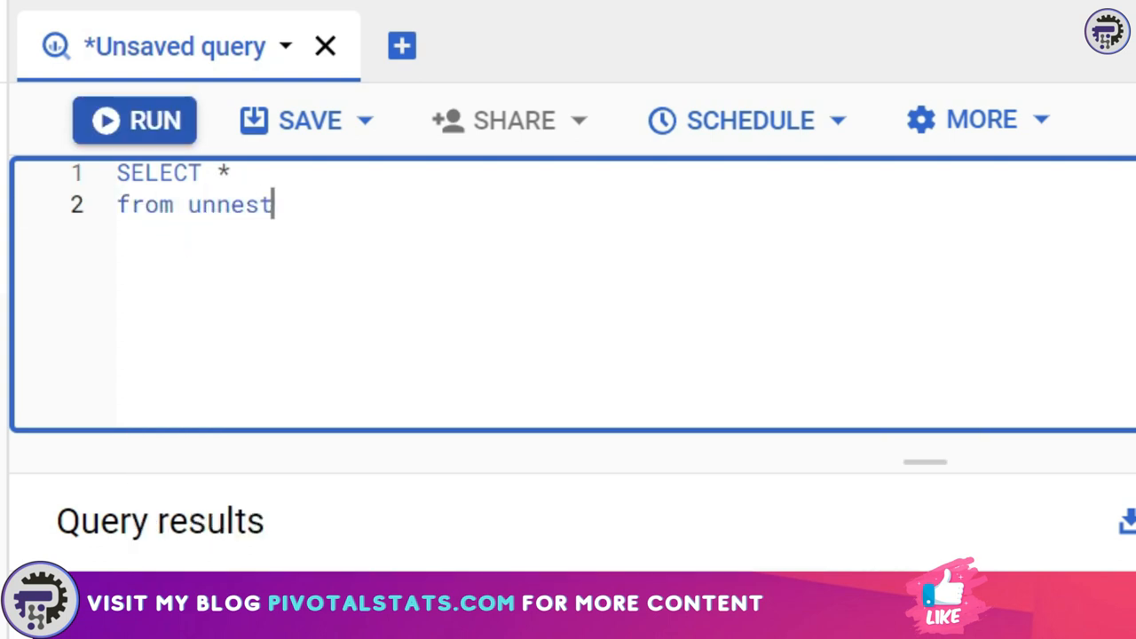
{"action": "type", "text": "()"}
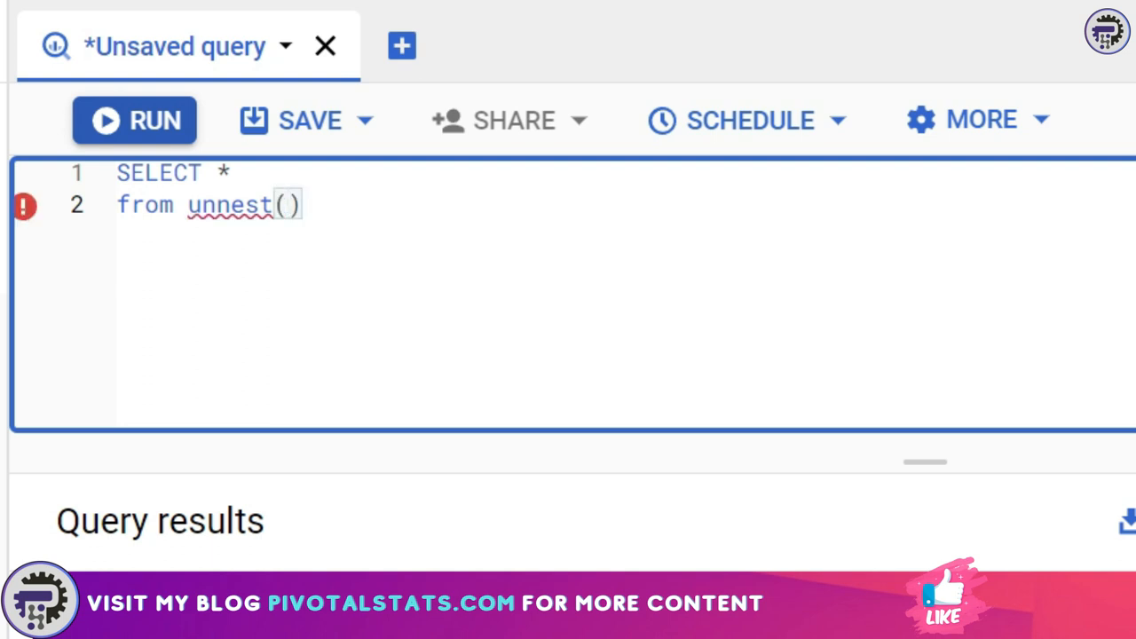
{"action": "left_click", "coordinate": [284, 204]}
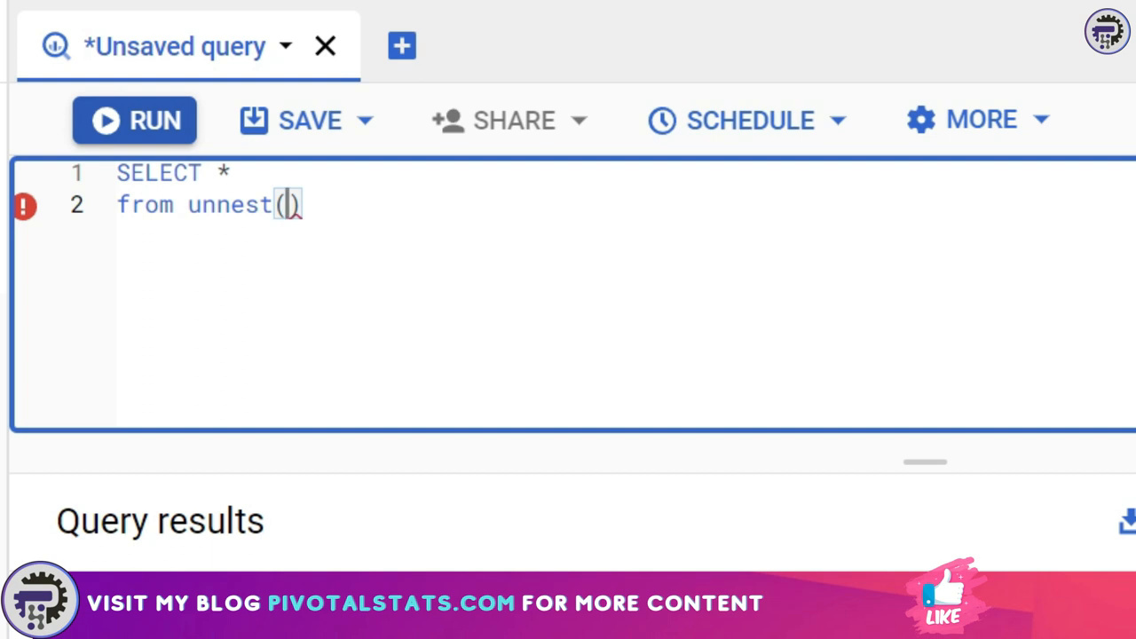
{"action": "type", "text": "[]"}
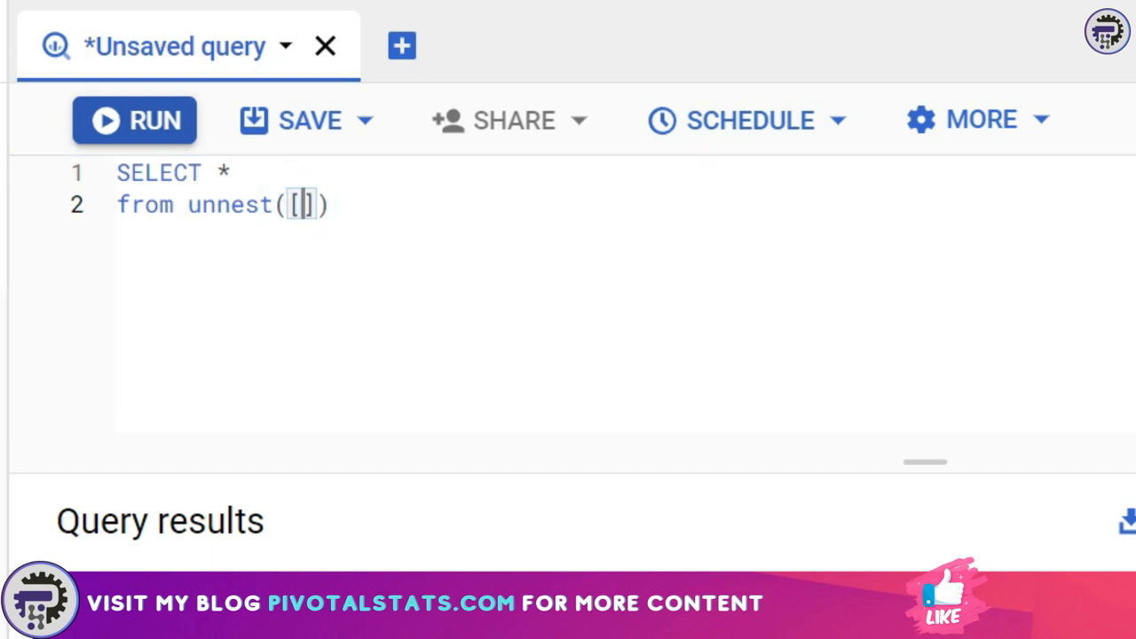
{"action": "type", "text": "struct()"}
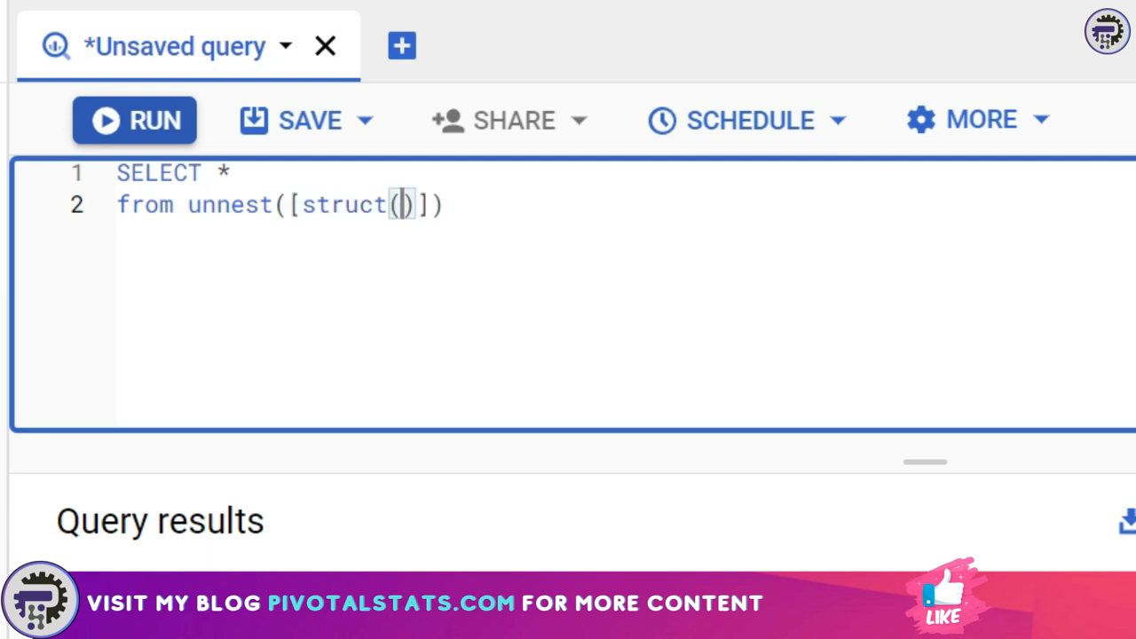
{"action": "type", "text": "''"}
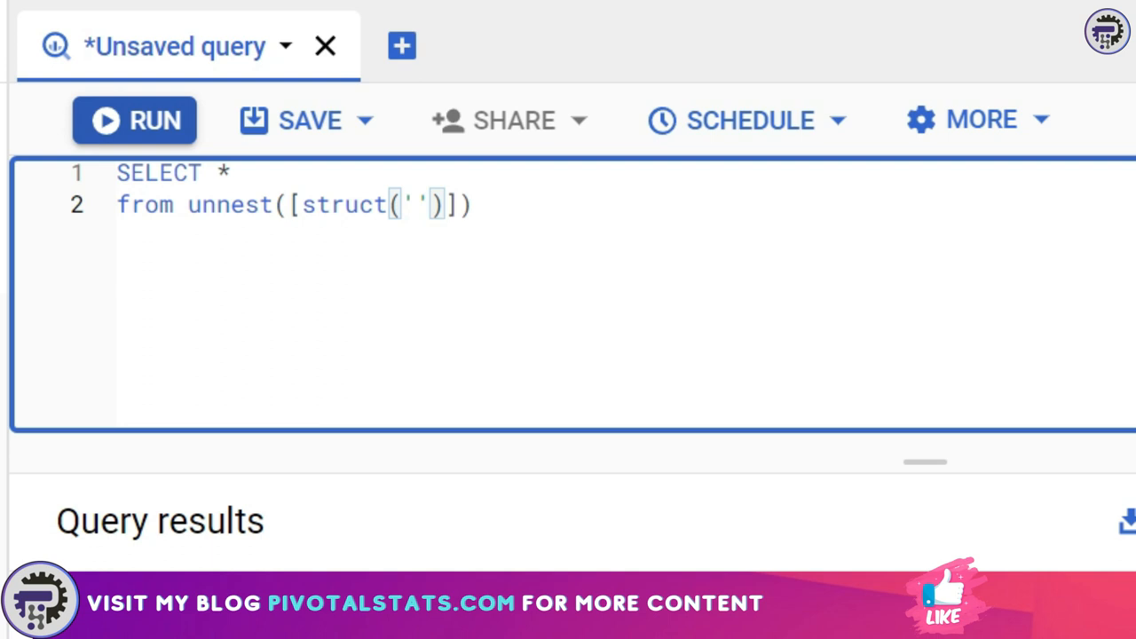
{"action": "type", "text": "A"}
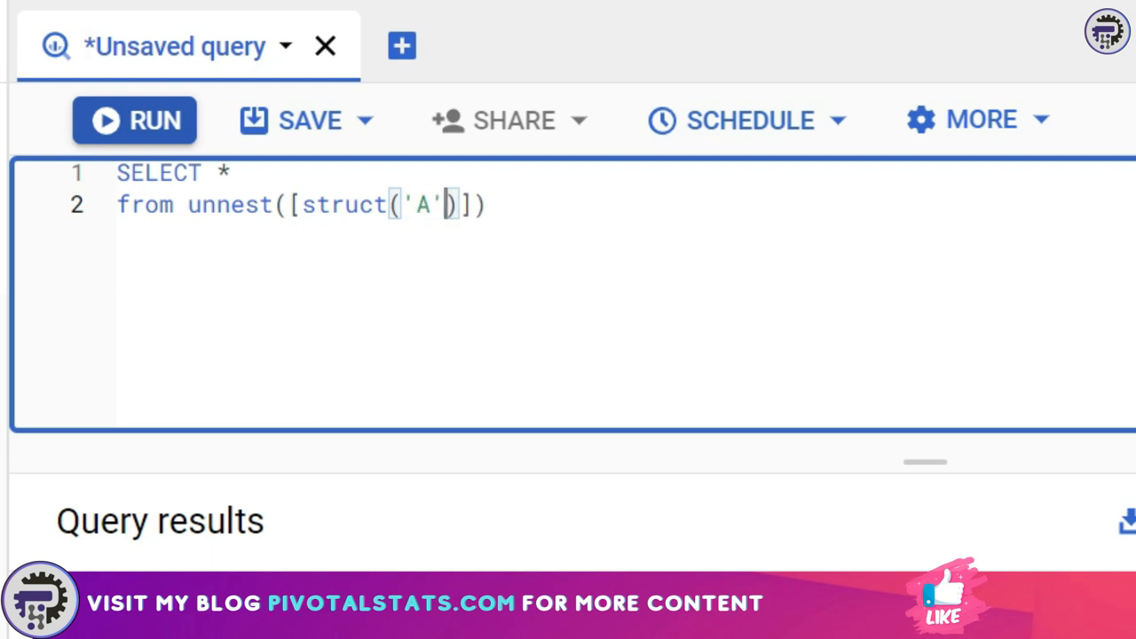
- Extend the struct to struct('A' as name, 20 as age)
{"action": "type", "text": "as"}
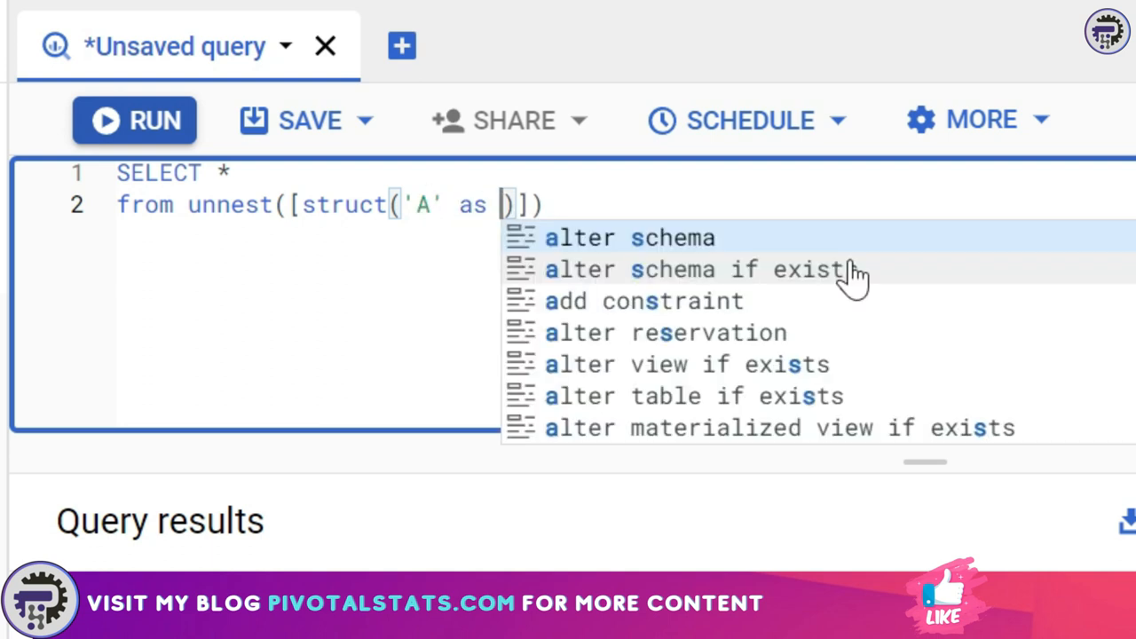
{"action": "type", "text": "name"}
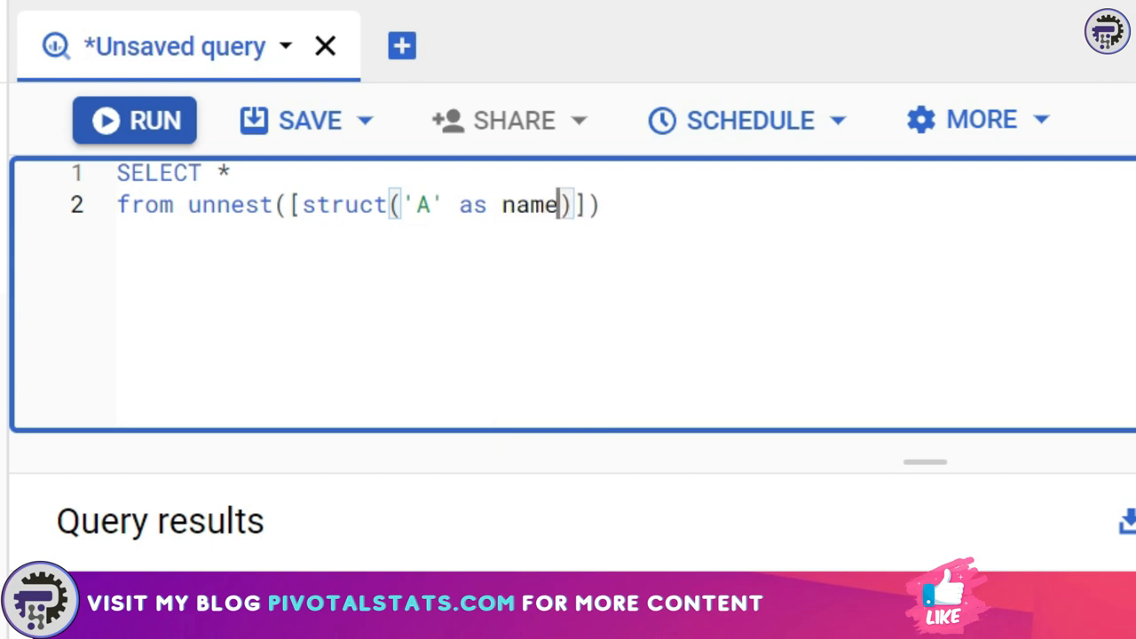
{"action": "type", "text": ","}
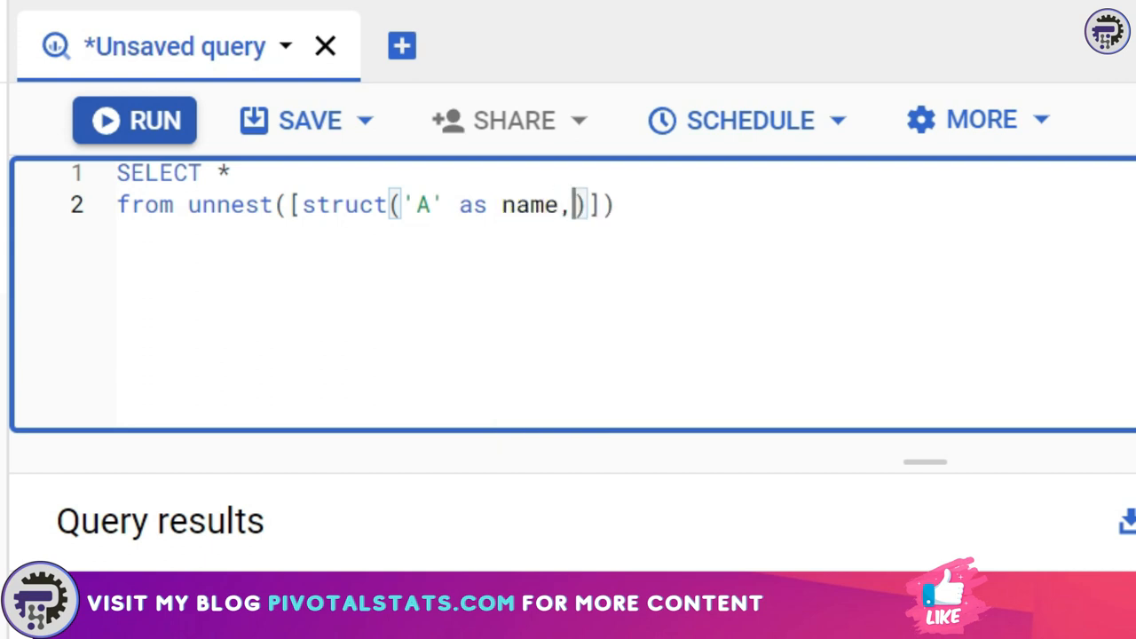
{"action": "type", "text": "20 as"}
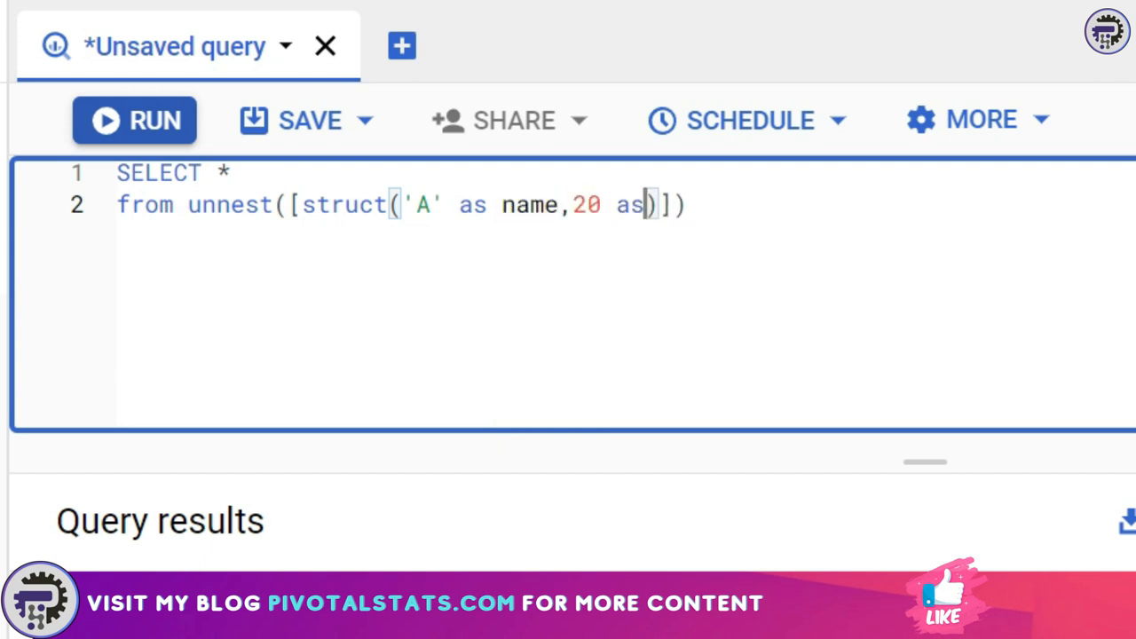
{"action": "type", "text": "age"}
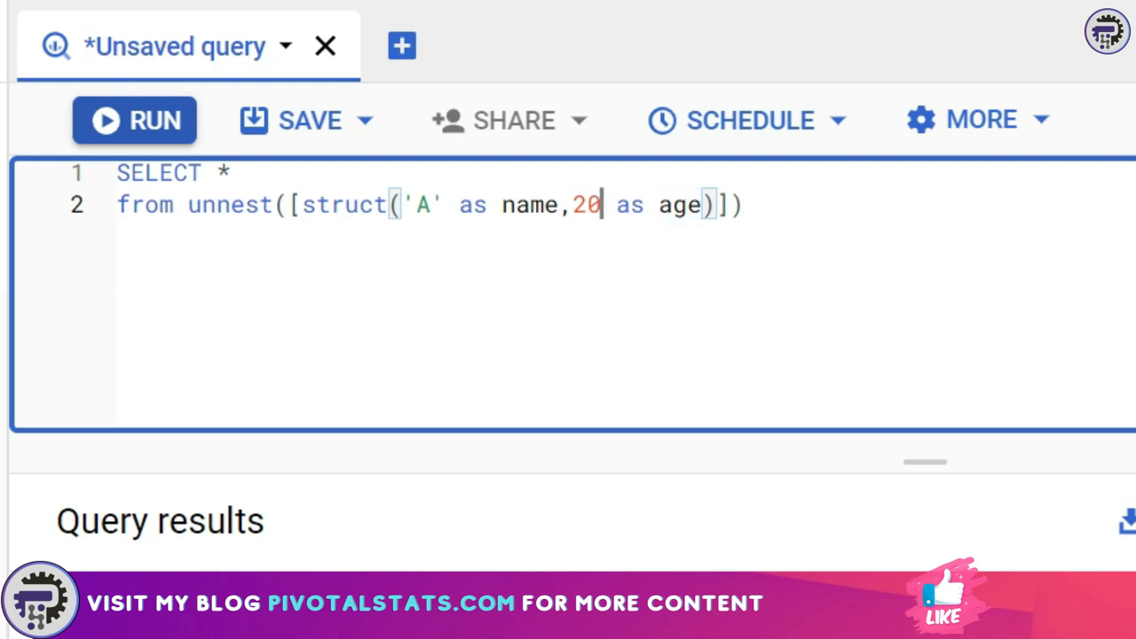
{"action": "left_click", "coordinate": [430, 204]}
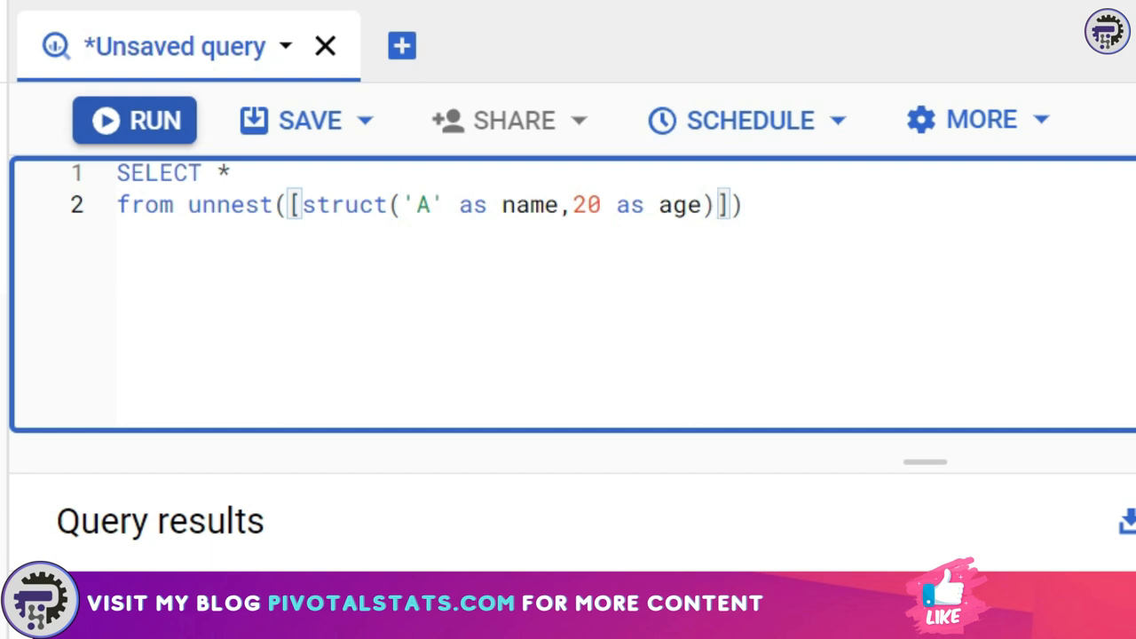
- Add ('B', 34) as a second array element to get rows A/20 and B/34
{"action": "double_click", "coordinate": [680, 205]}
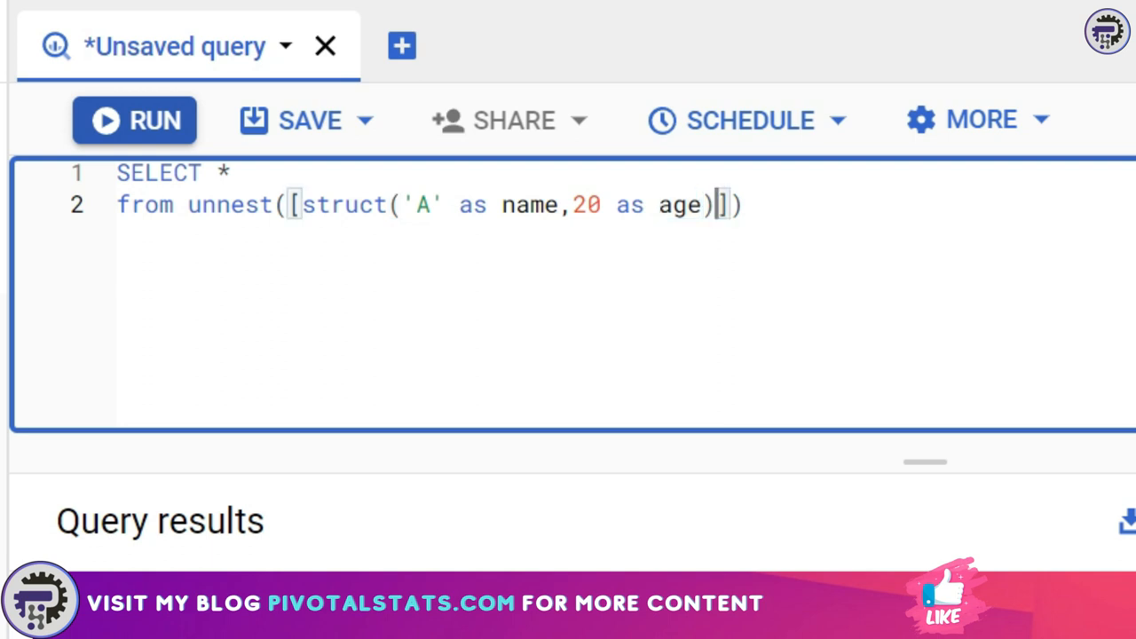
{"action": "type", "text": ","}
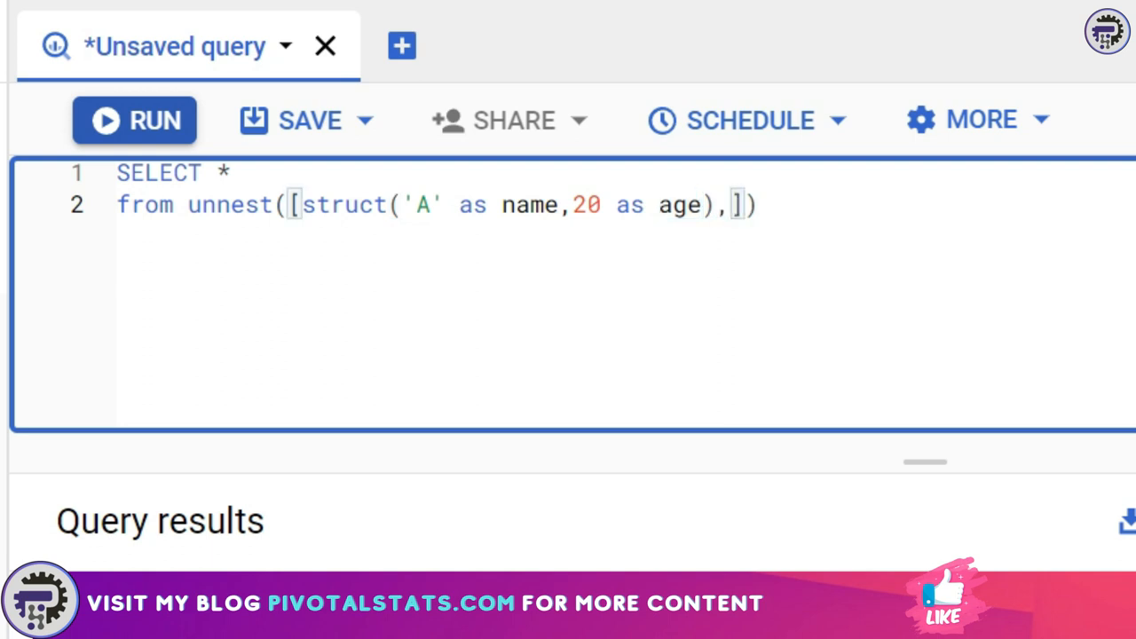
{"action": "type", "text": "("}
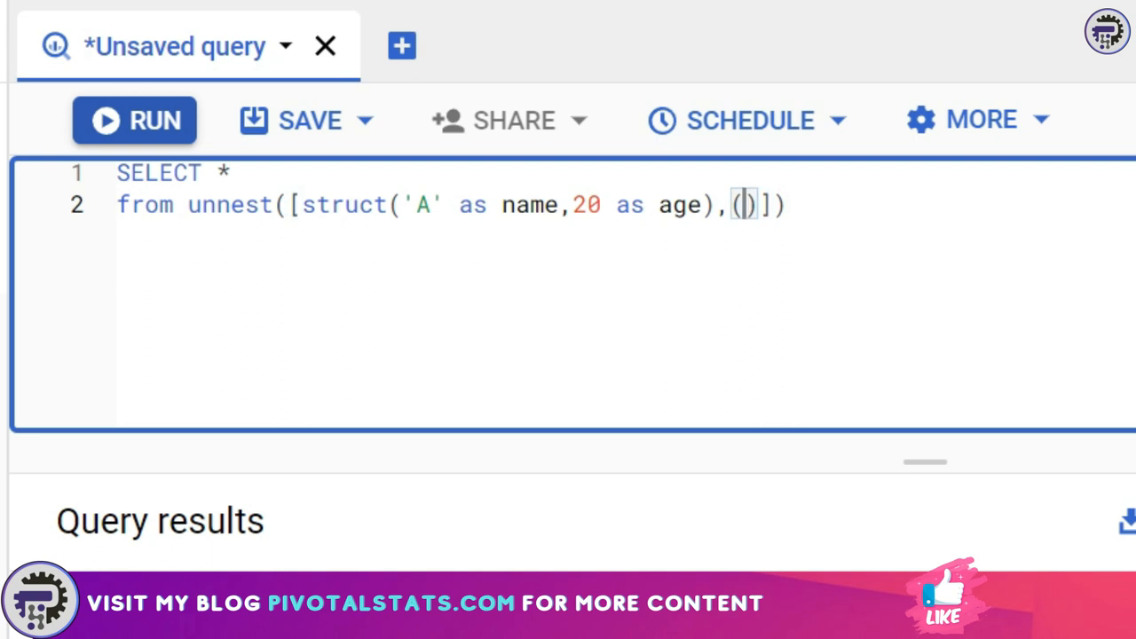
{"action": "type", "text": "'B'"}
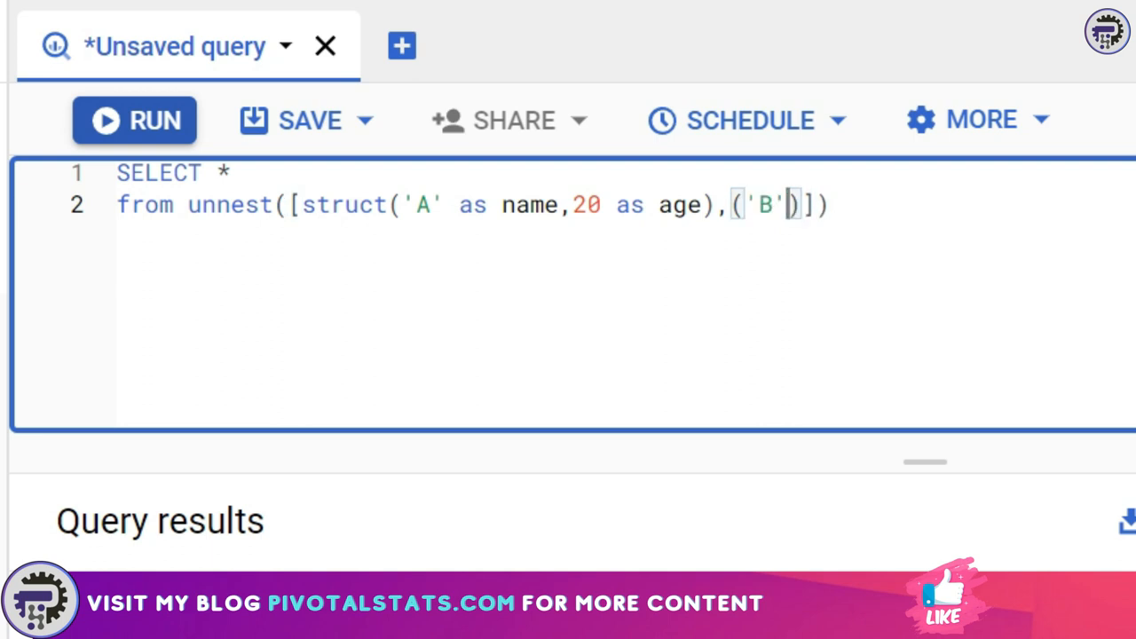
{"action": "type", "text": ","}
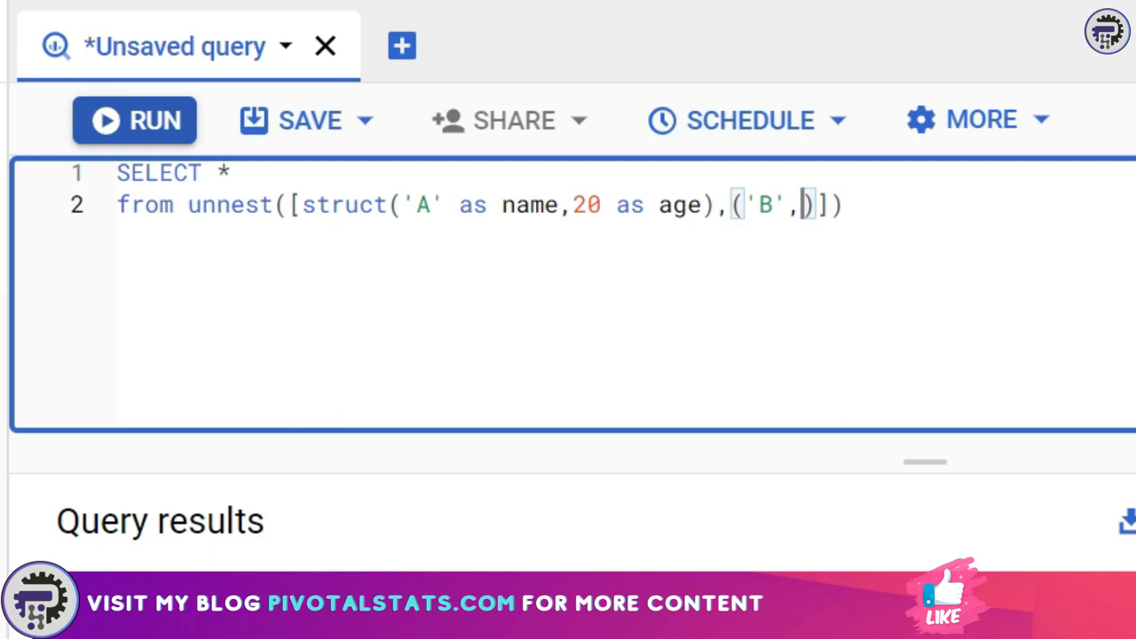
{"action": "type", "text": "34)"}
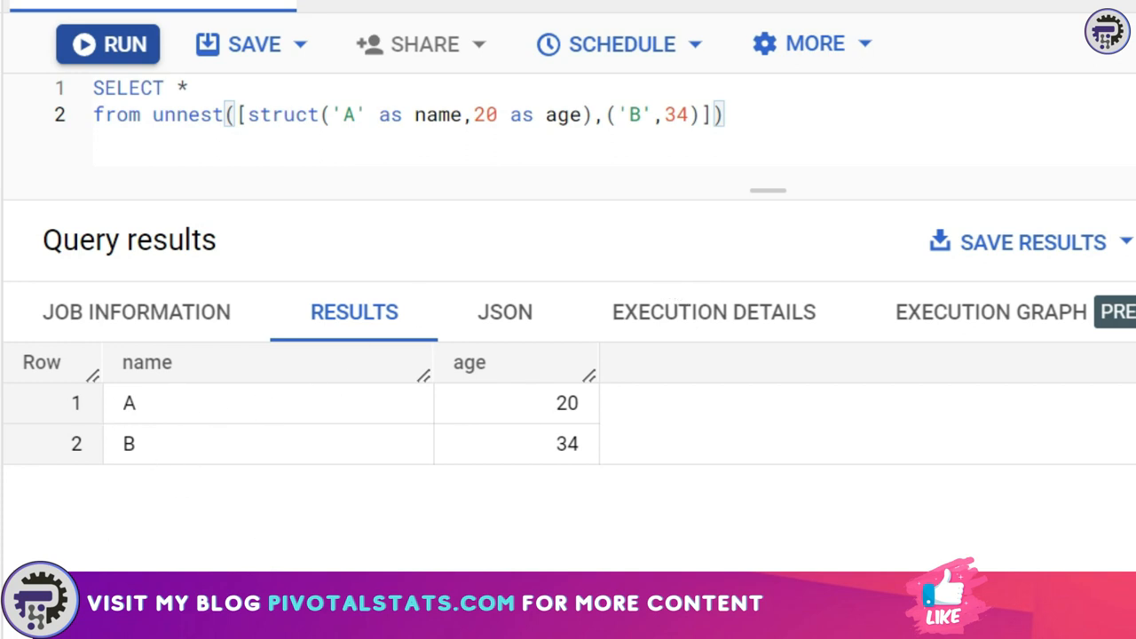
{"action": "mouse_move", "coordinate": [137, 417]}
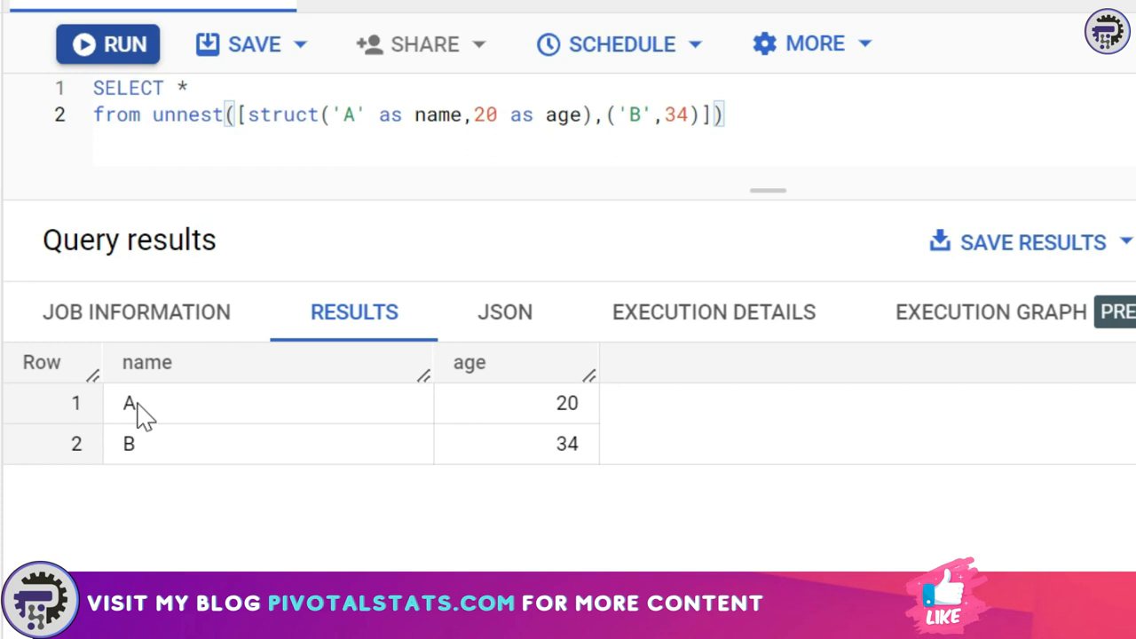